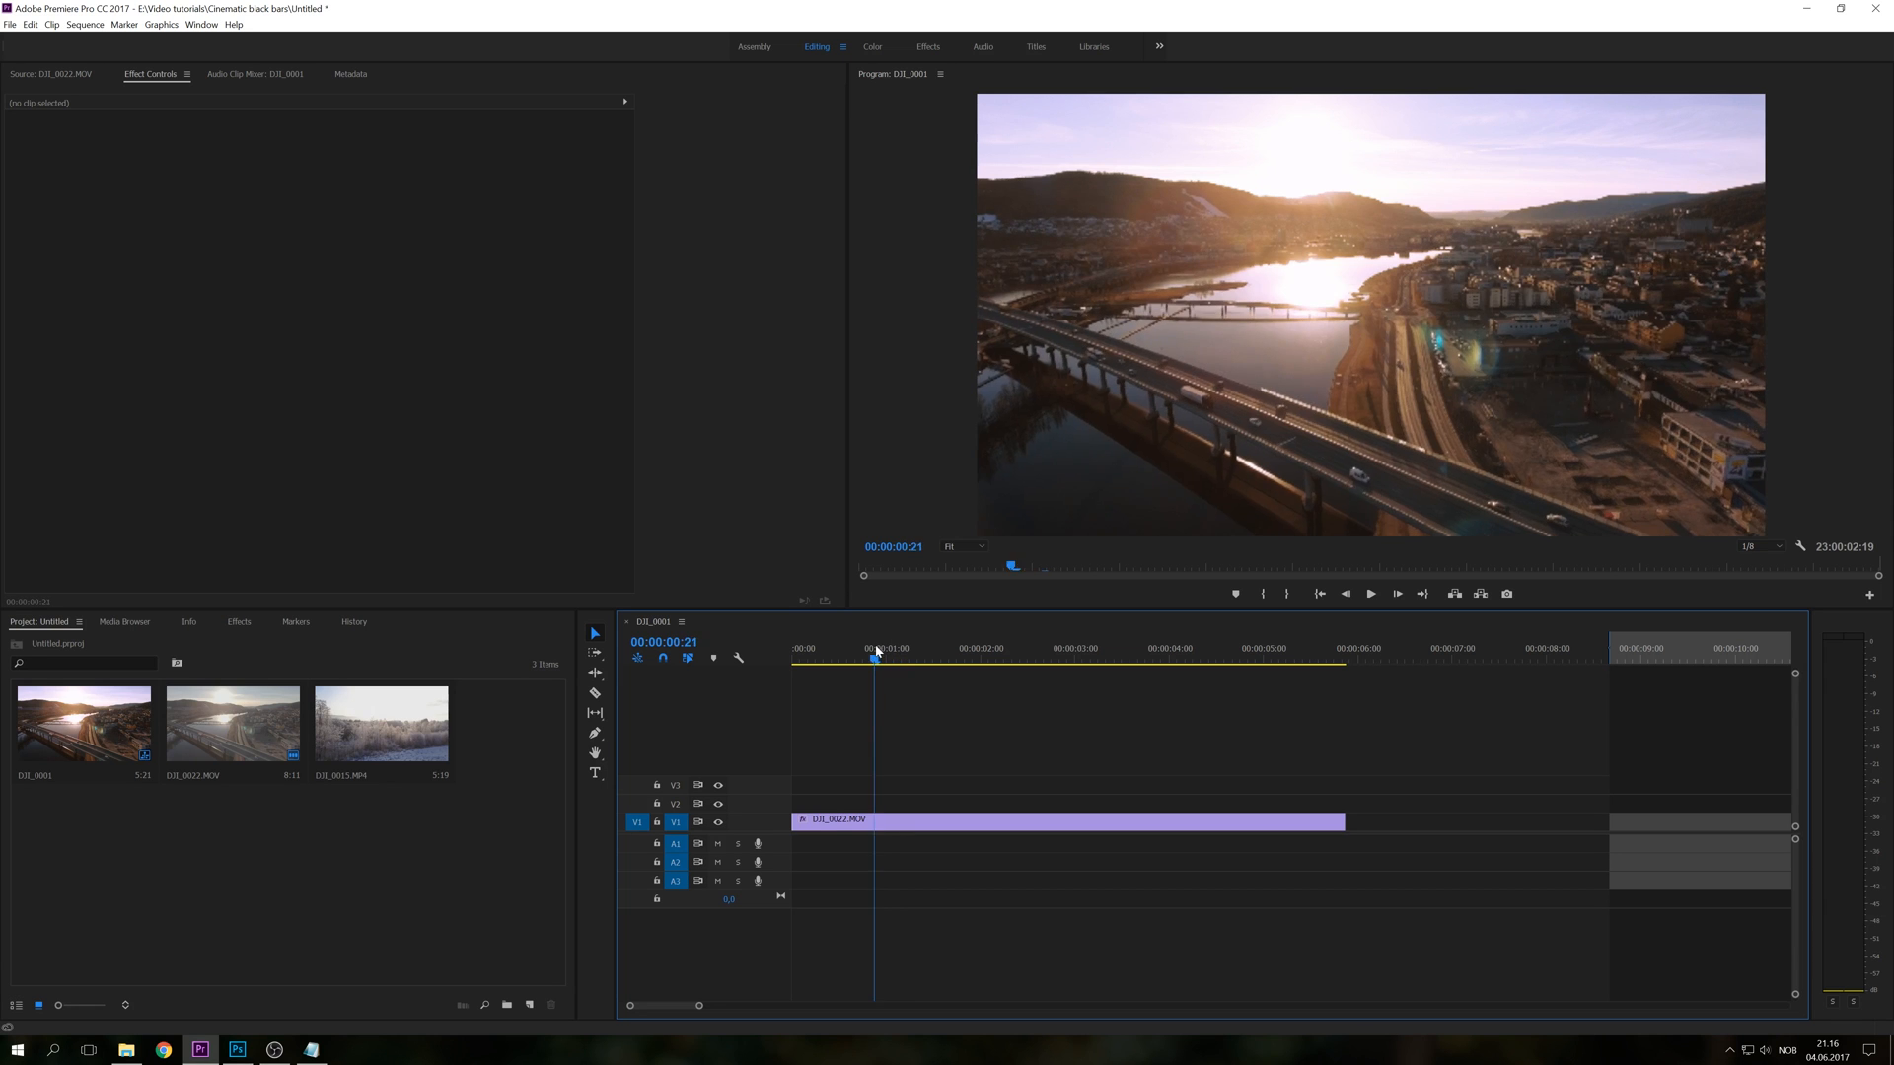
Create a new Adjustment Layer item in the Project panel next to the drone clips.
click(803, 649)
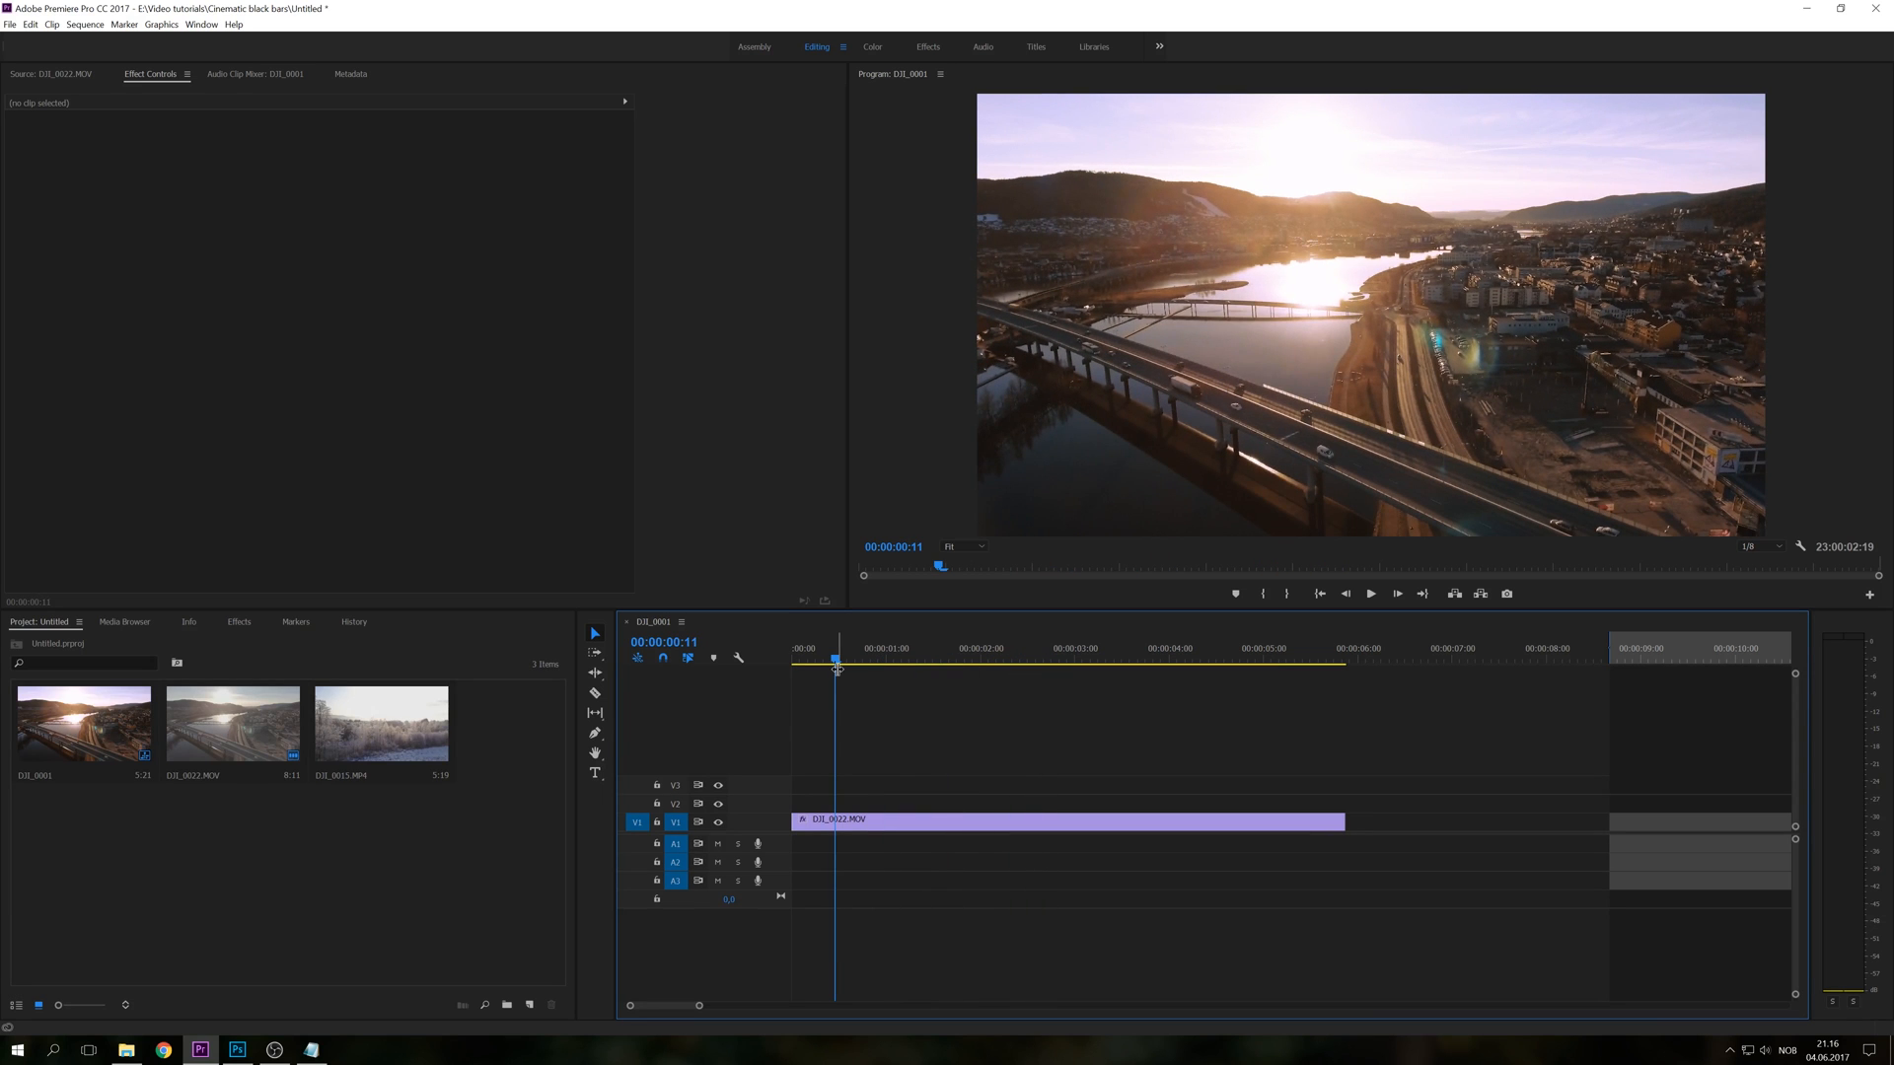
mouse_move(529, 1004)
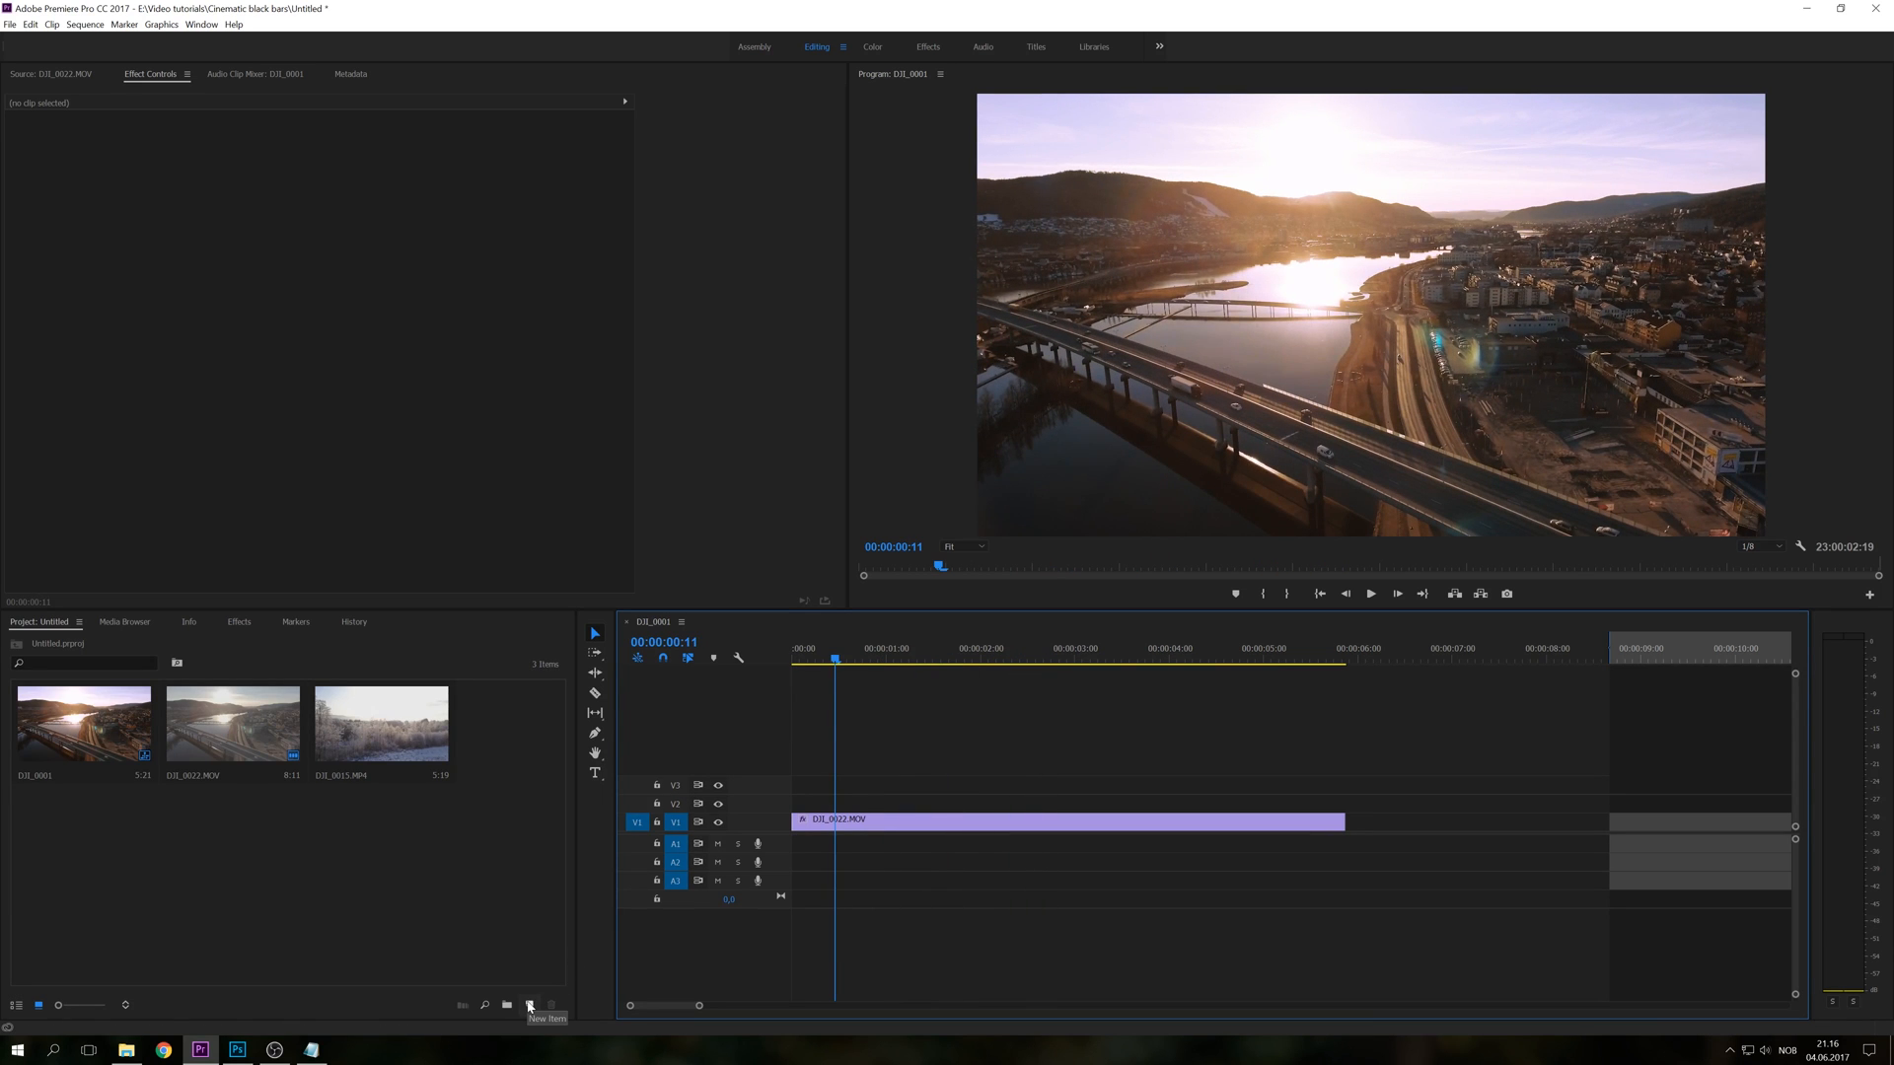
click(528, 1004)
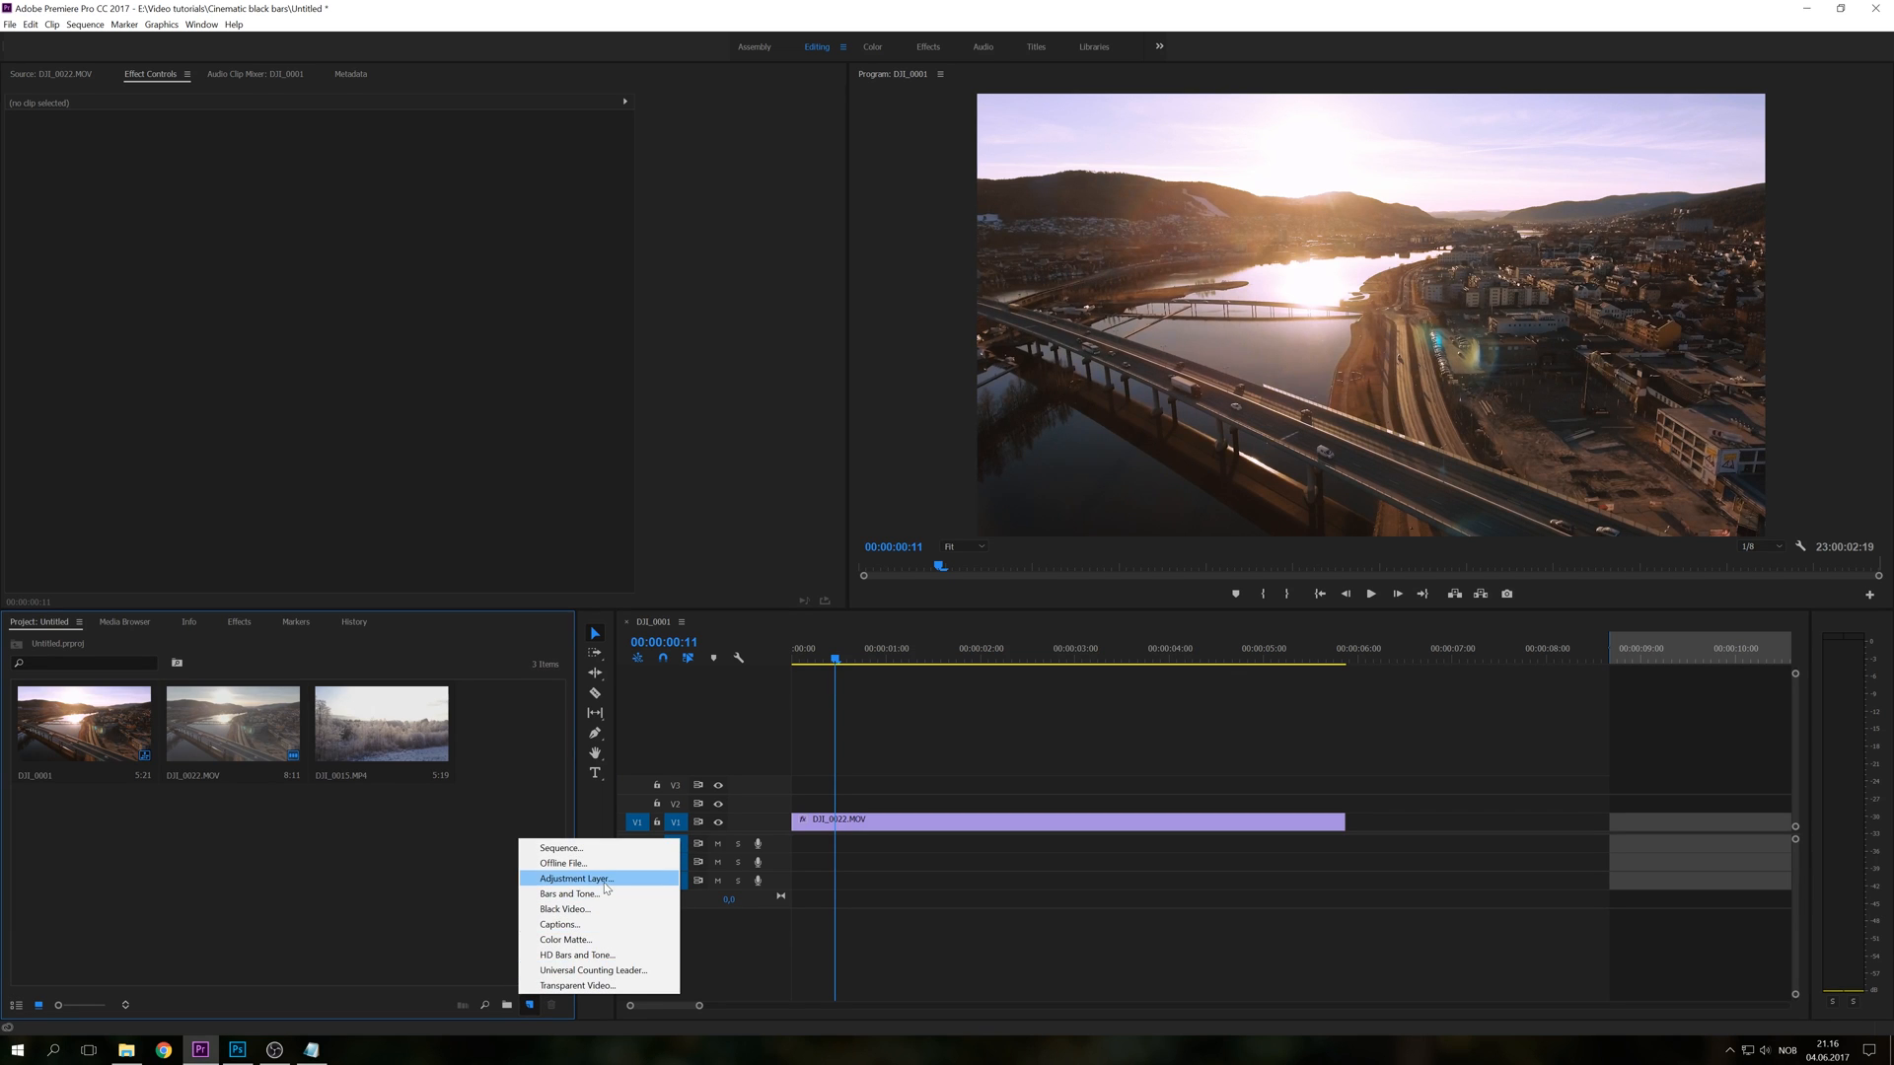
click(576, 878)
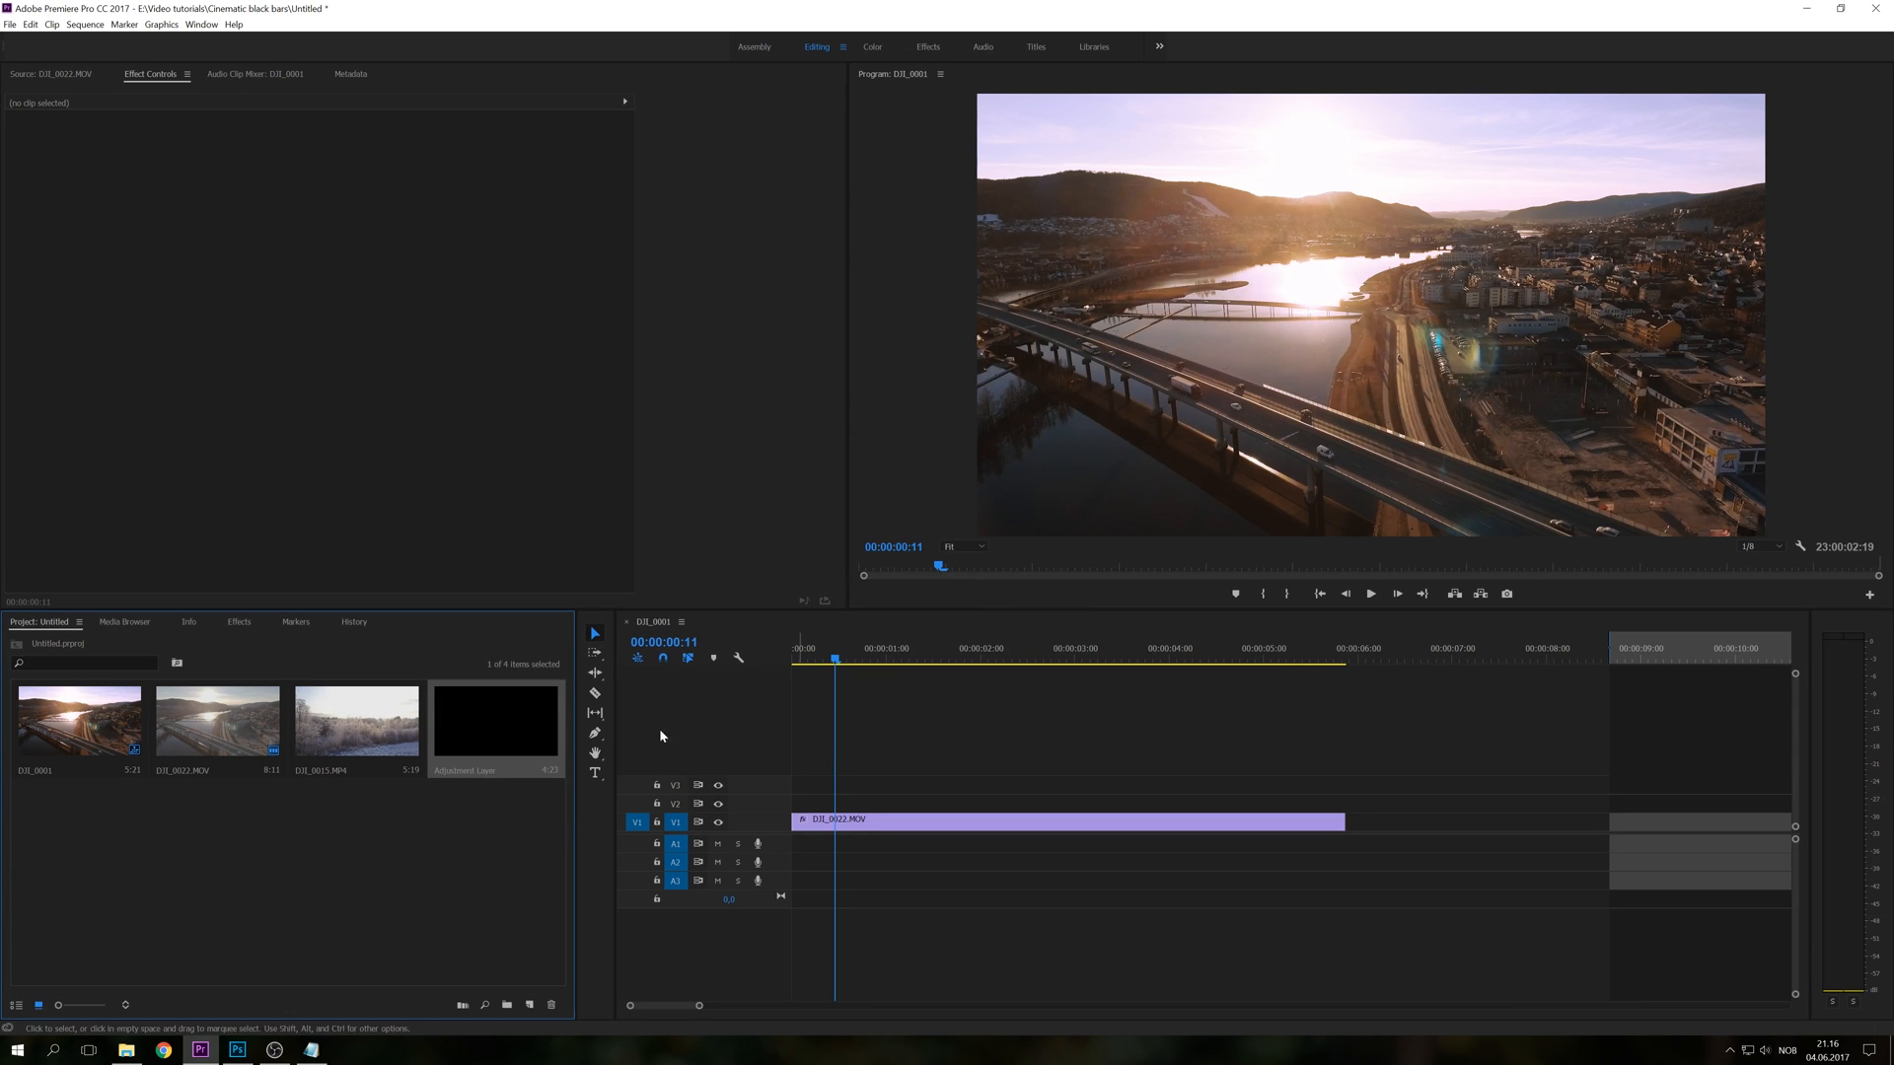
Place the adjustment layer on V2 above the drone clip, stretched to its full length, and select it.
click(426, 818)
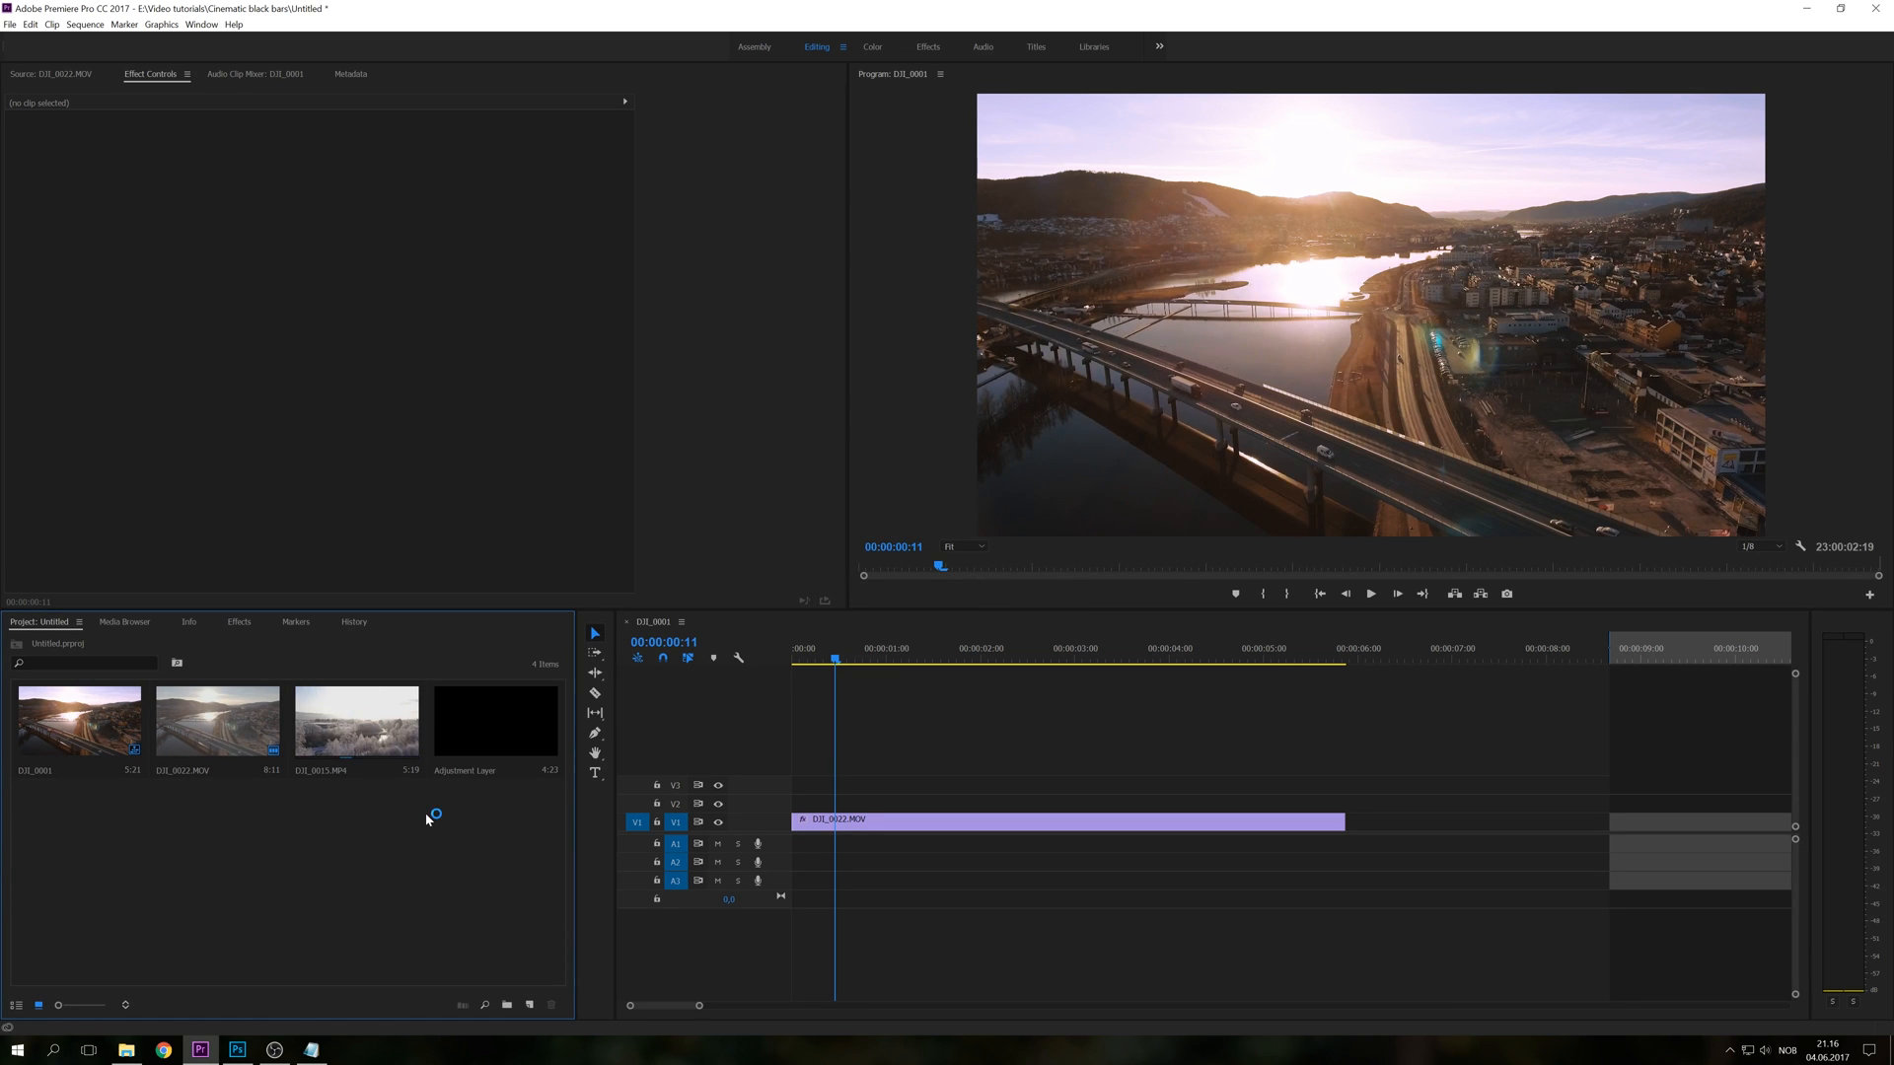
click(493, 722)
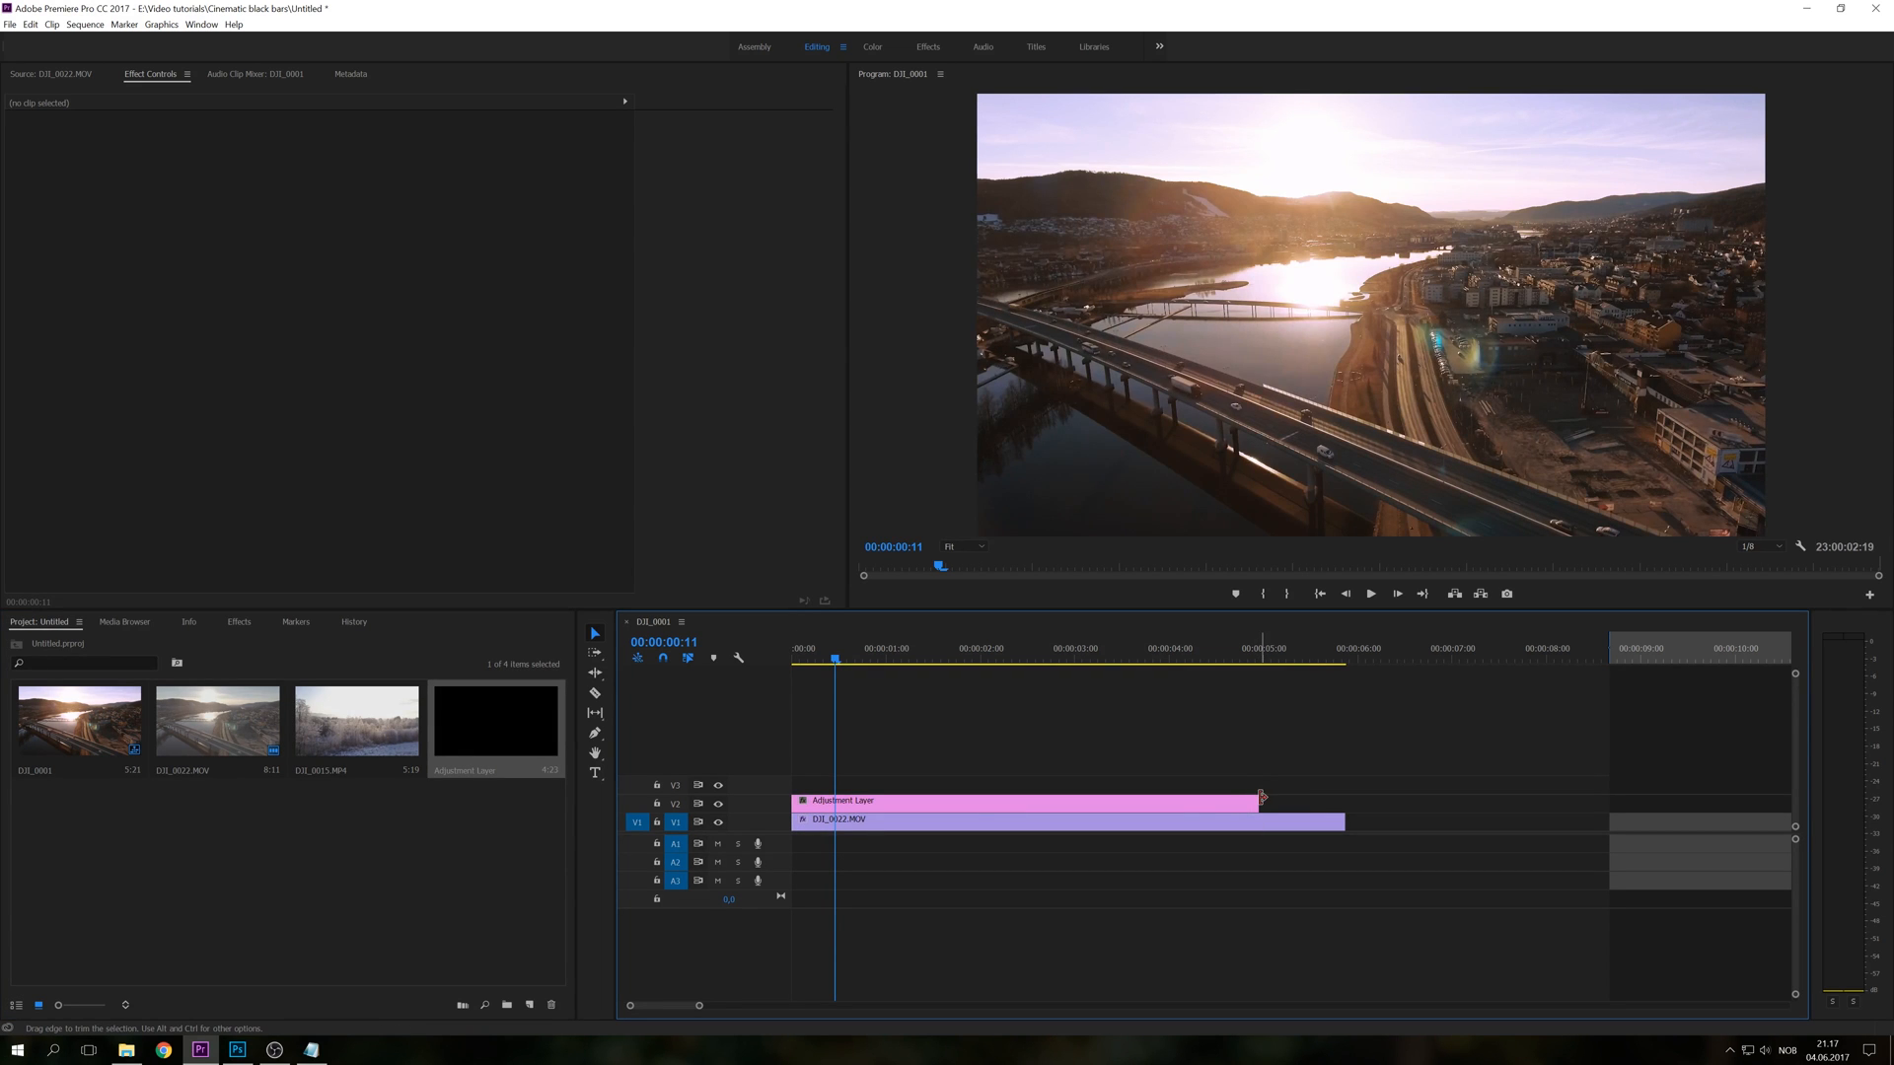
drag(1262, 801, 1342, 801)
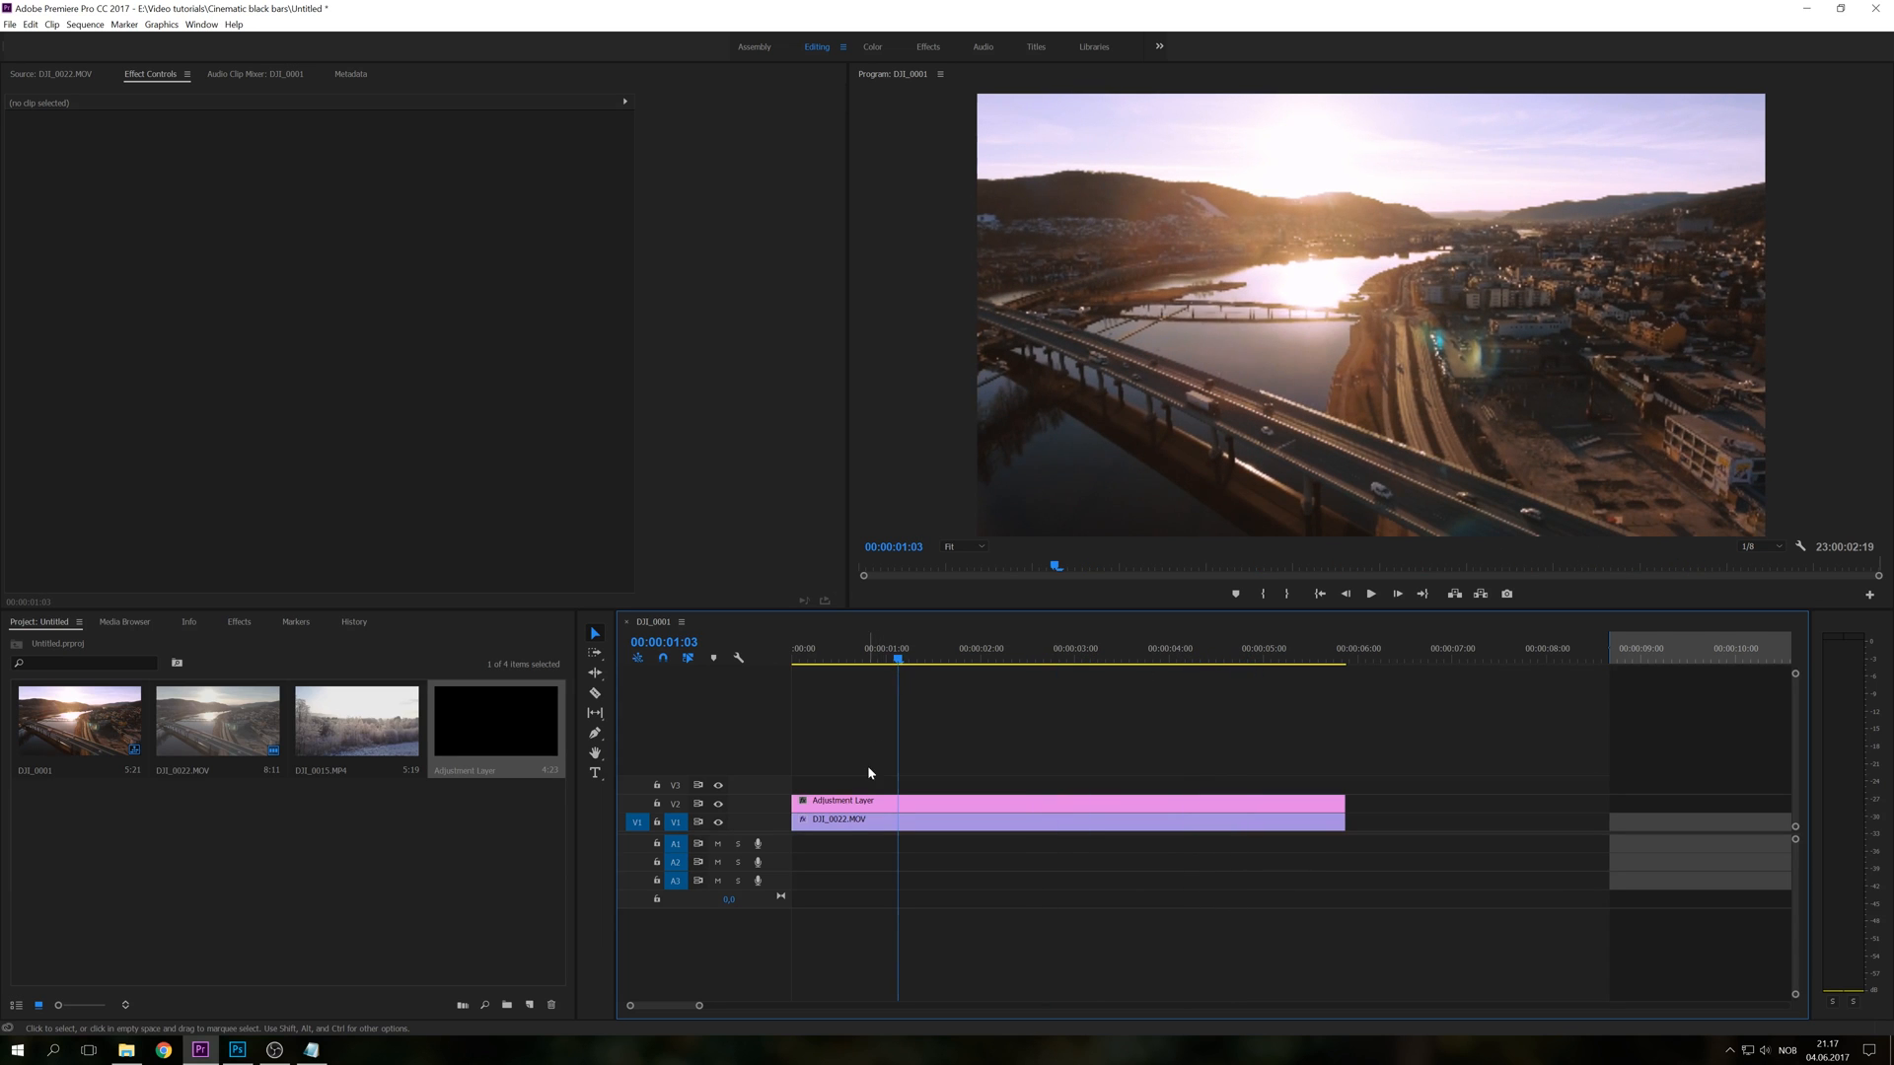
click(847, 800)
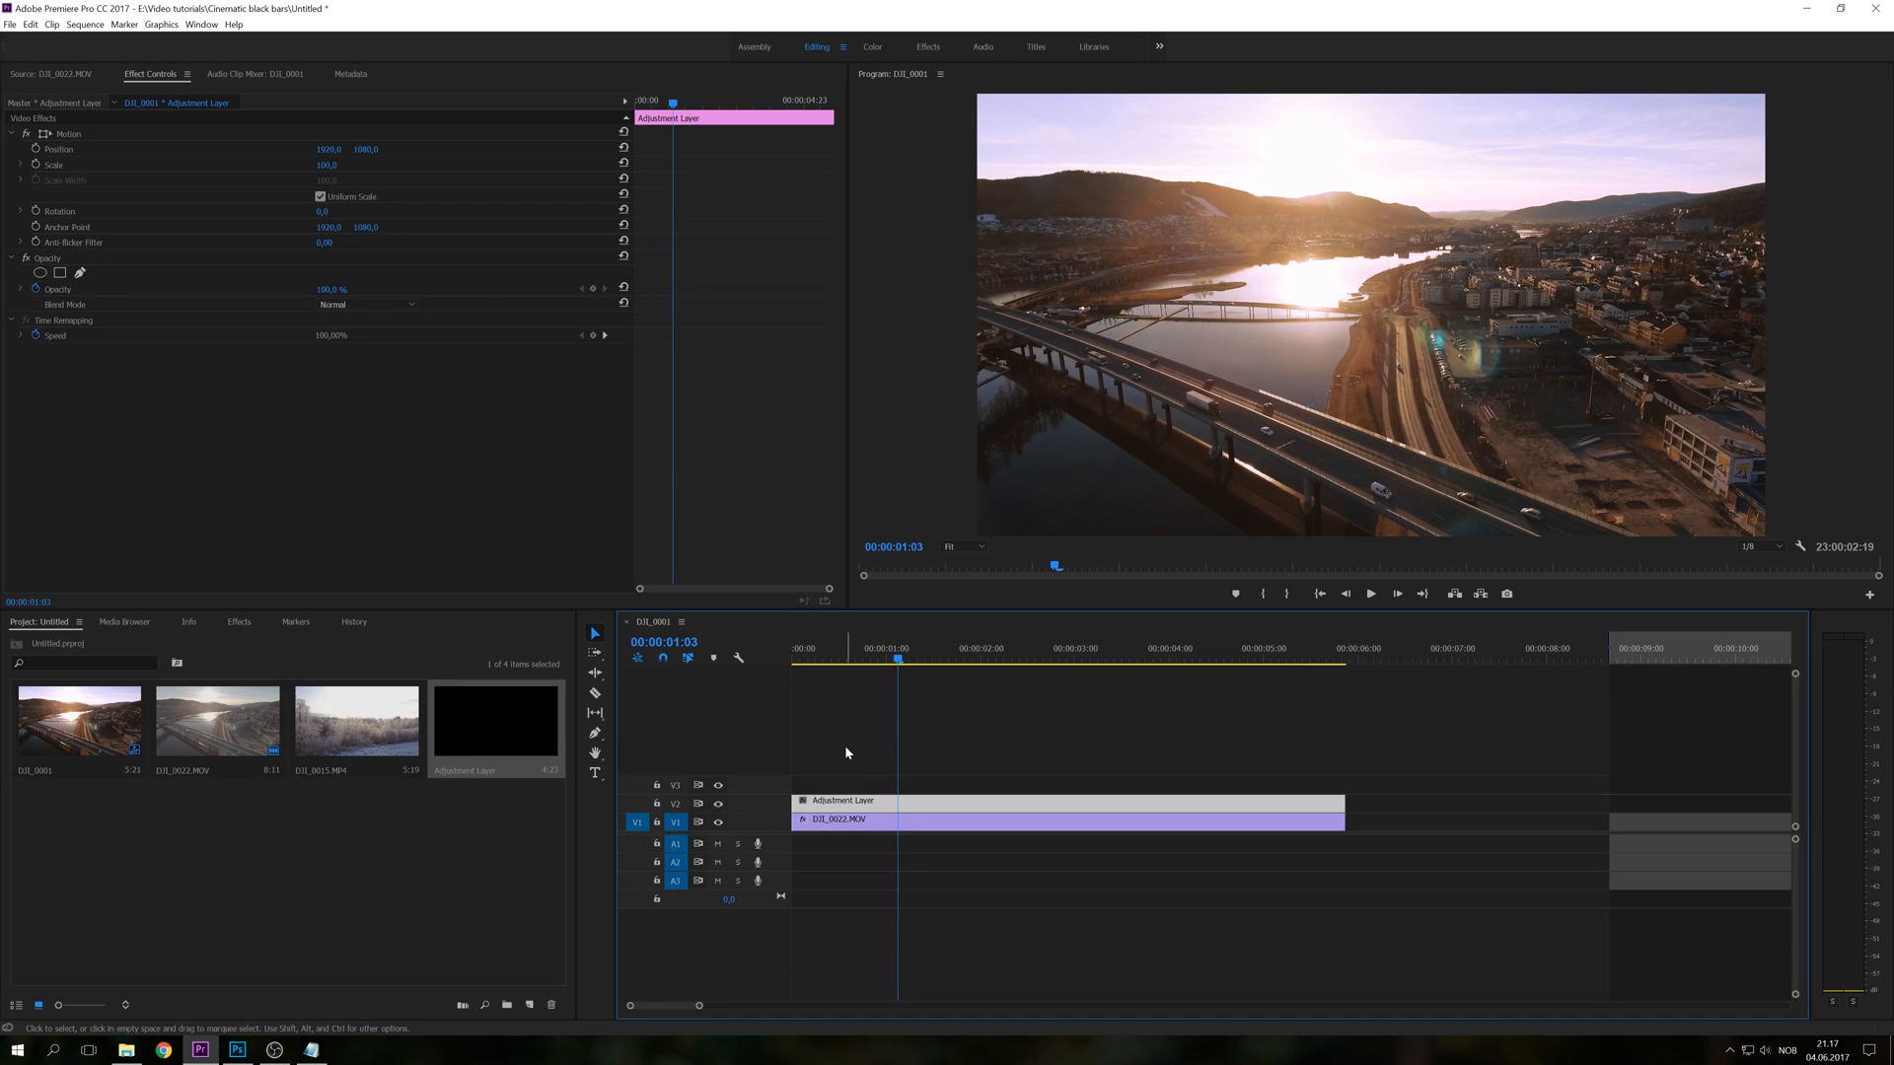
mouse_move(402, 664)
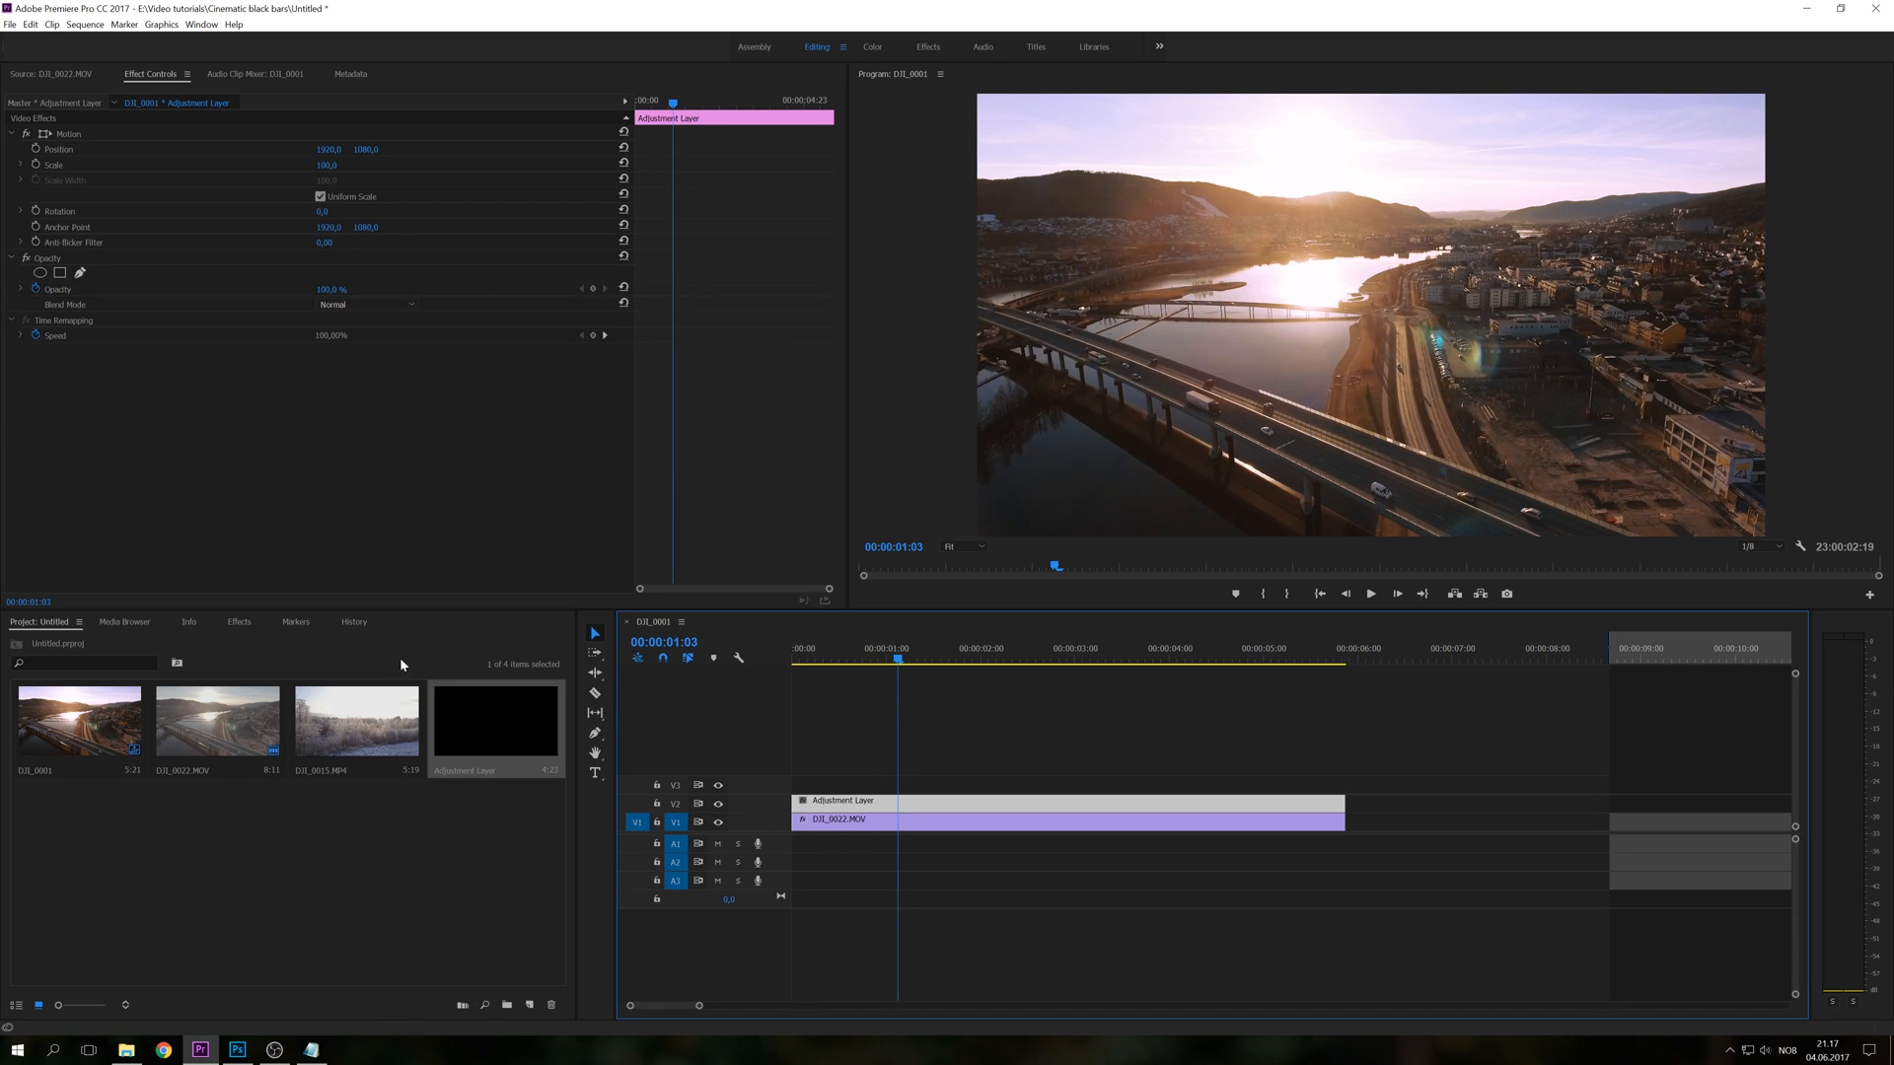
Find the Crop effect and apply it to the adjustment layer with all values at zero.
click(239, 622)
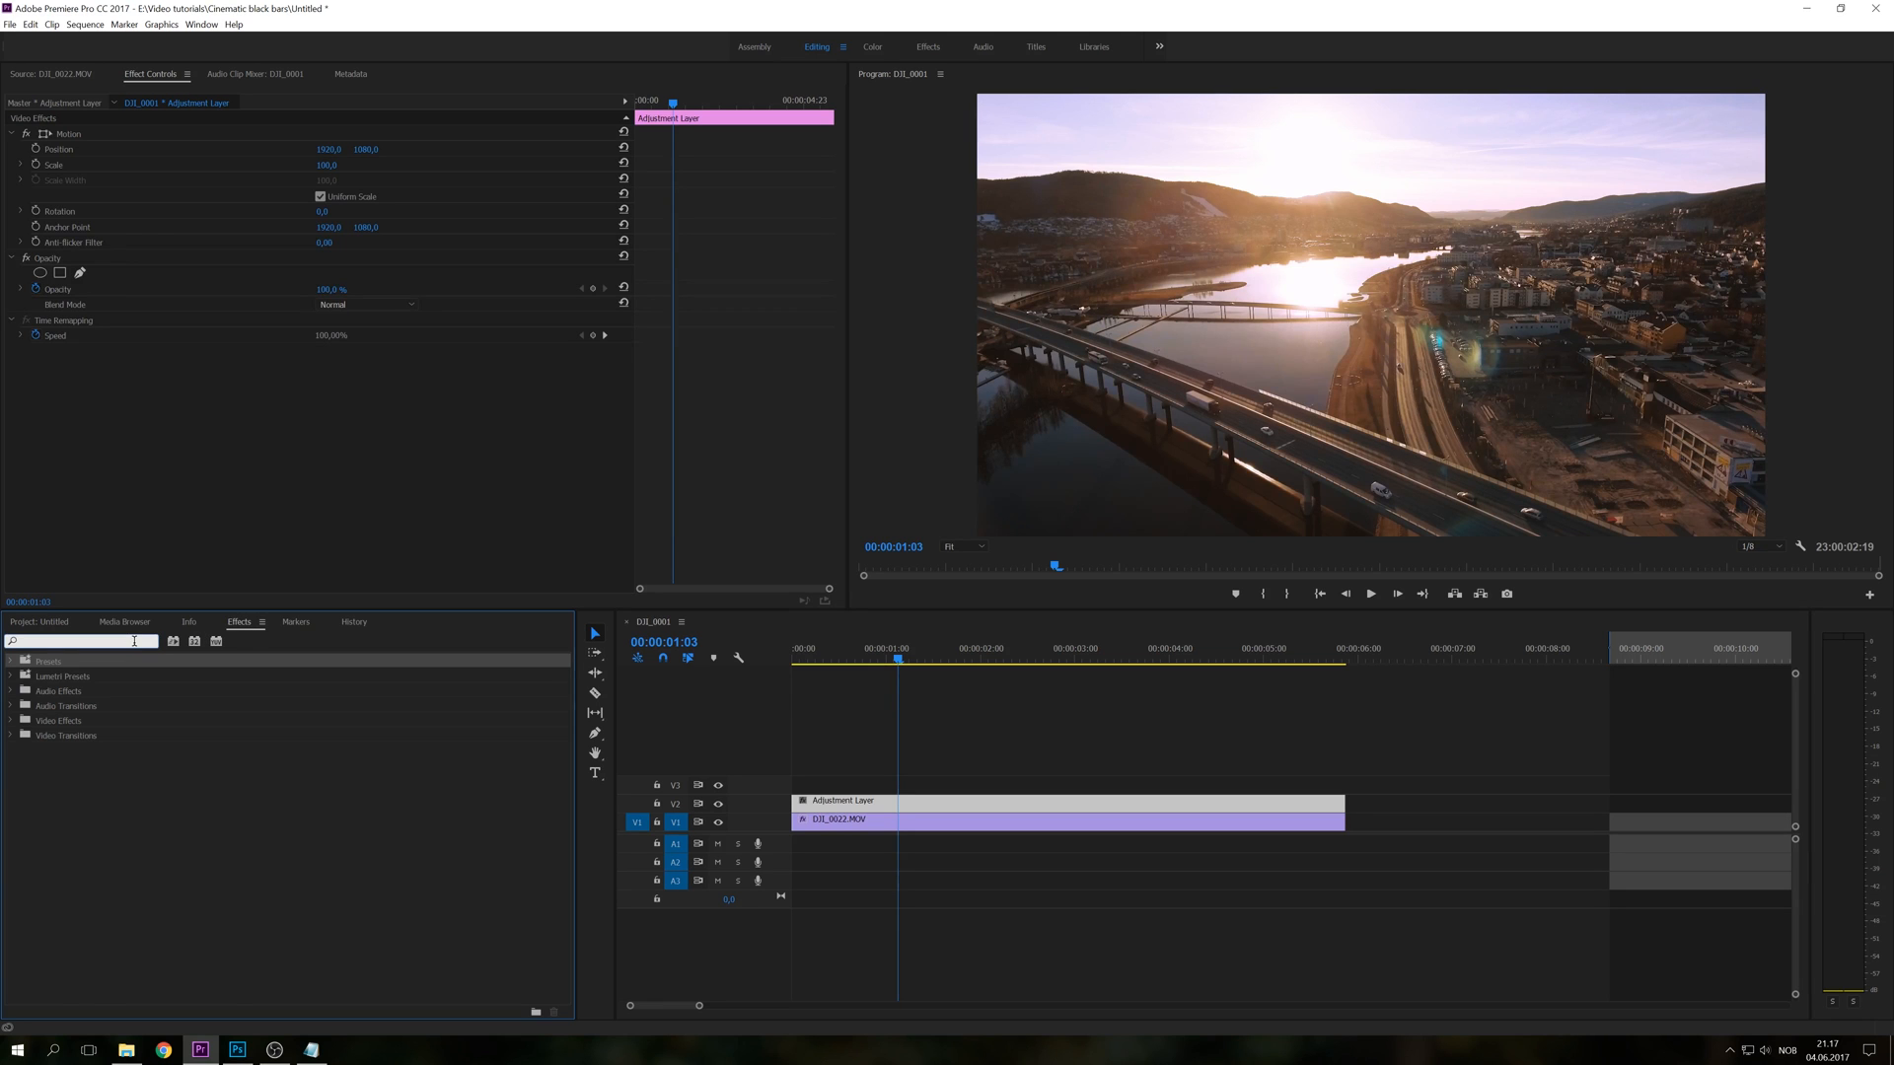
text(crop)
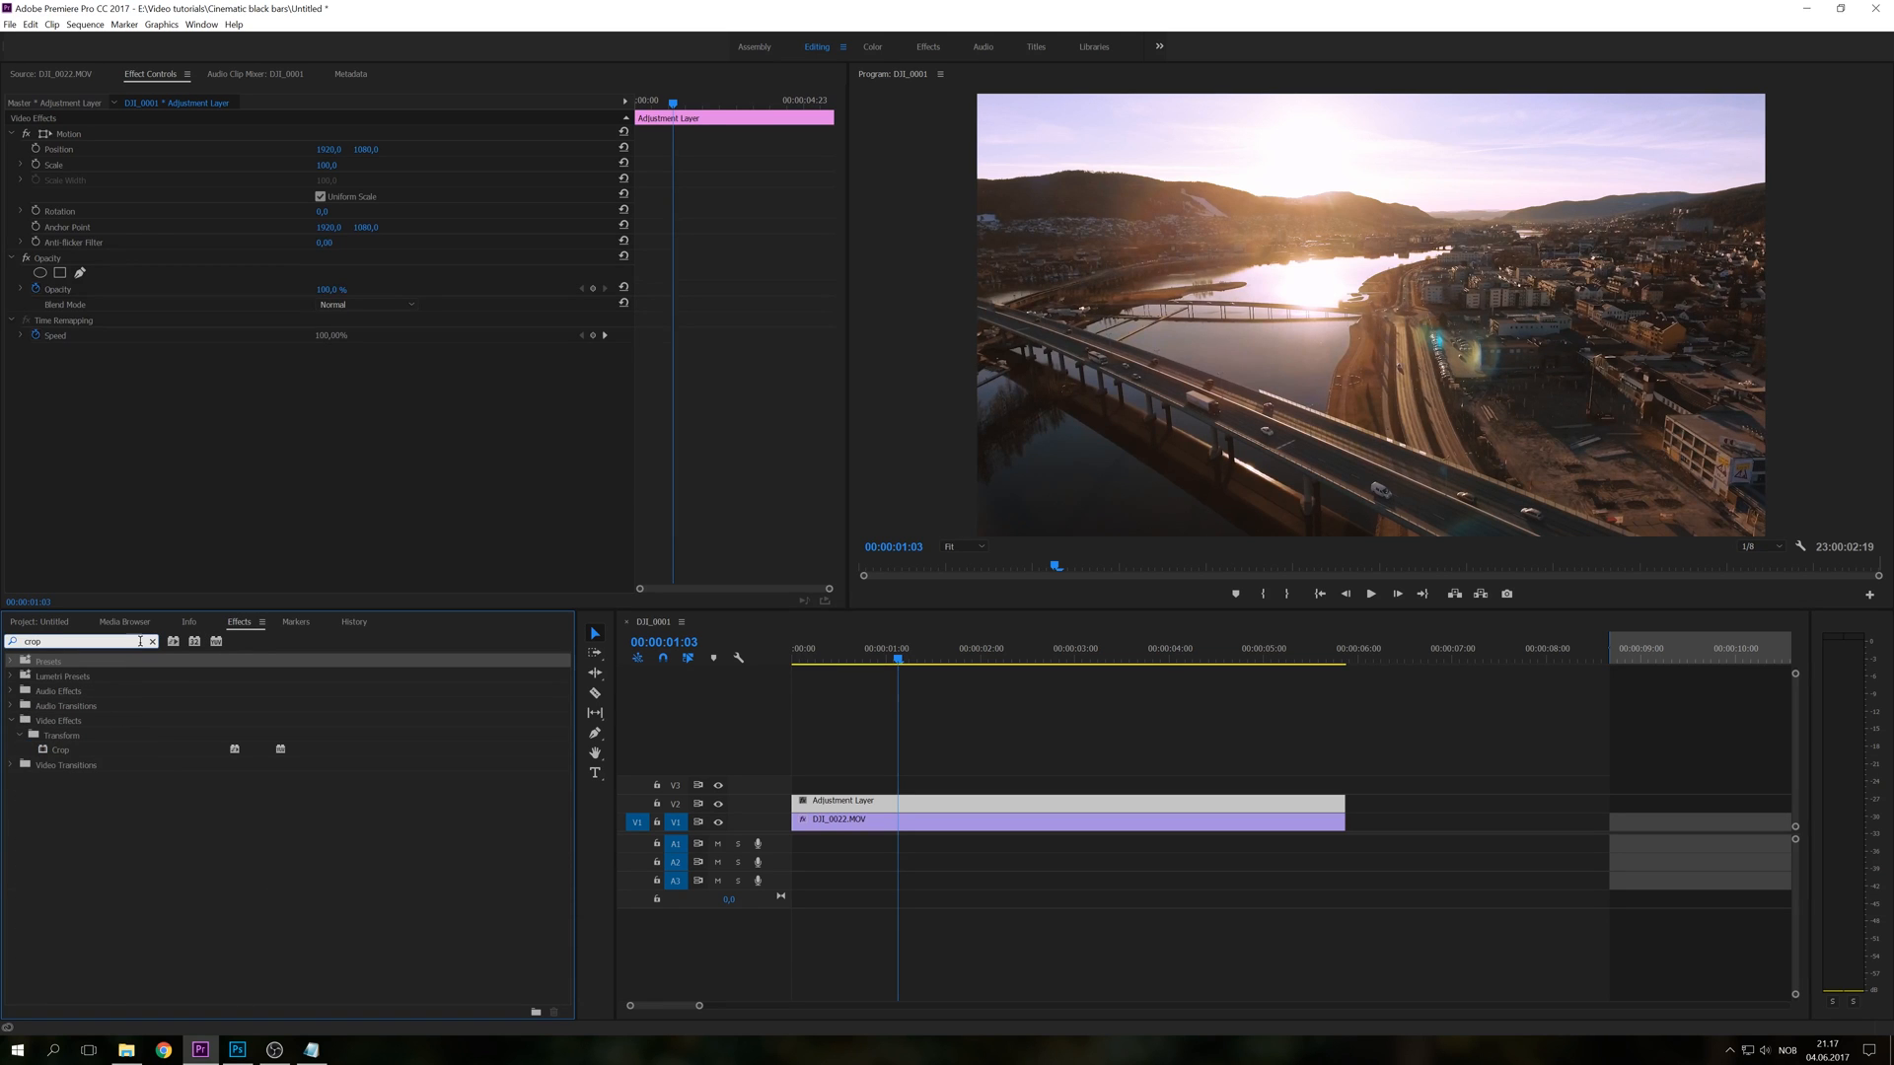
click(59, 750)
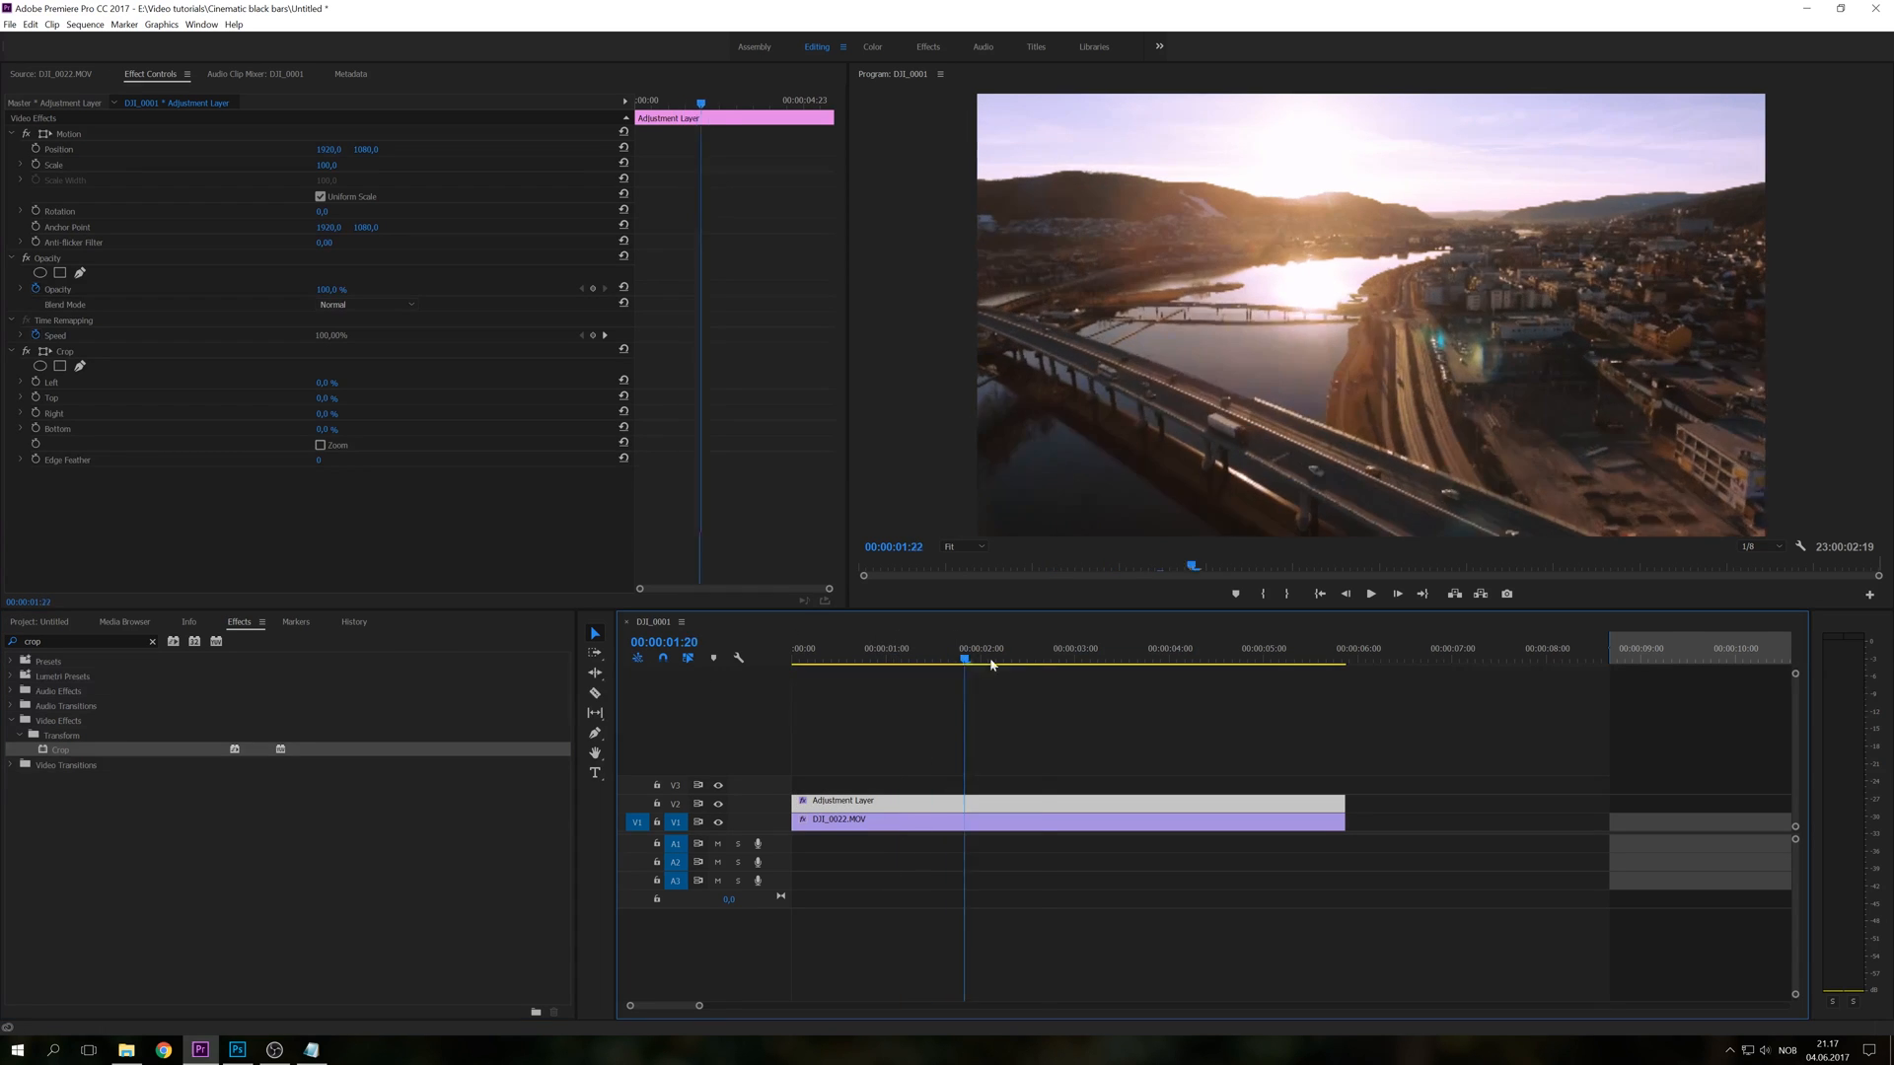
click(832, 661)
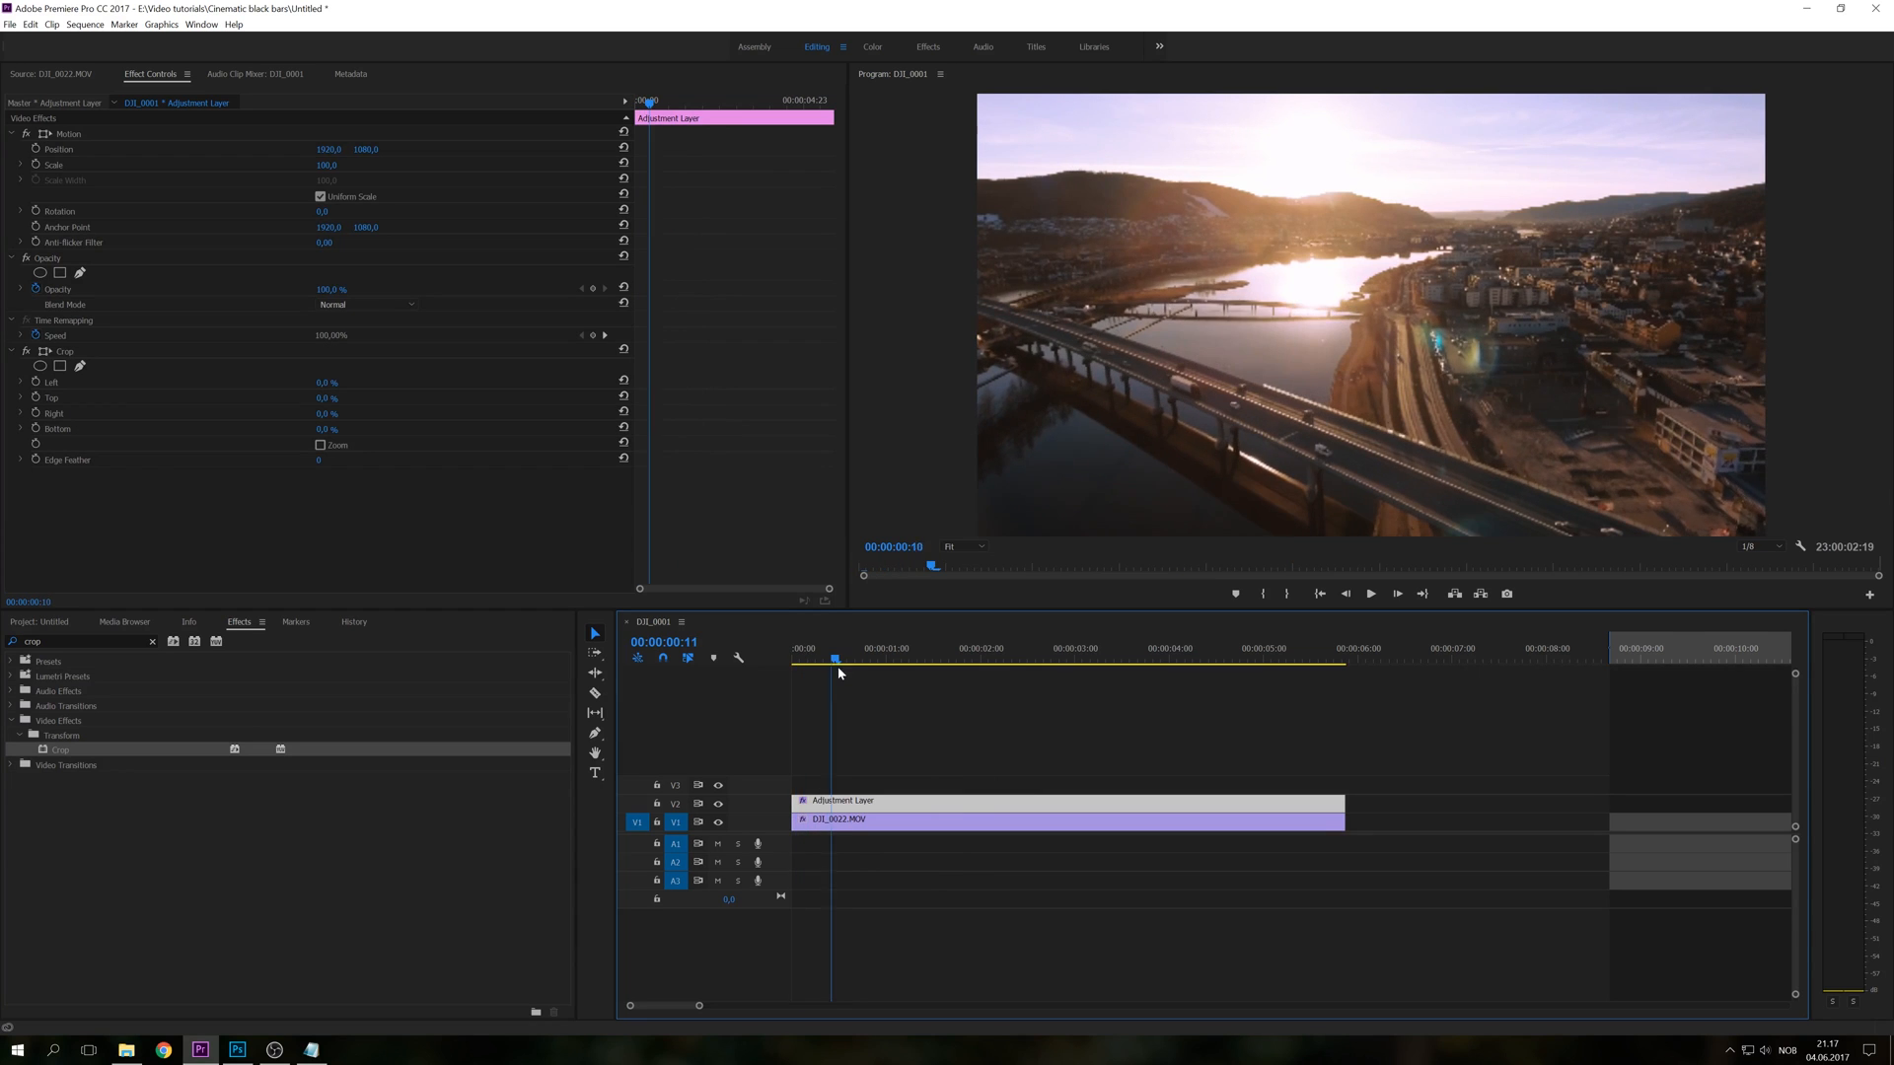
click(823, 649)
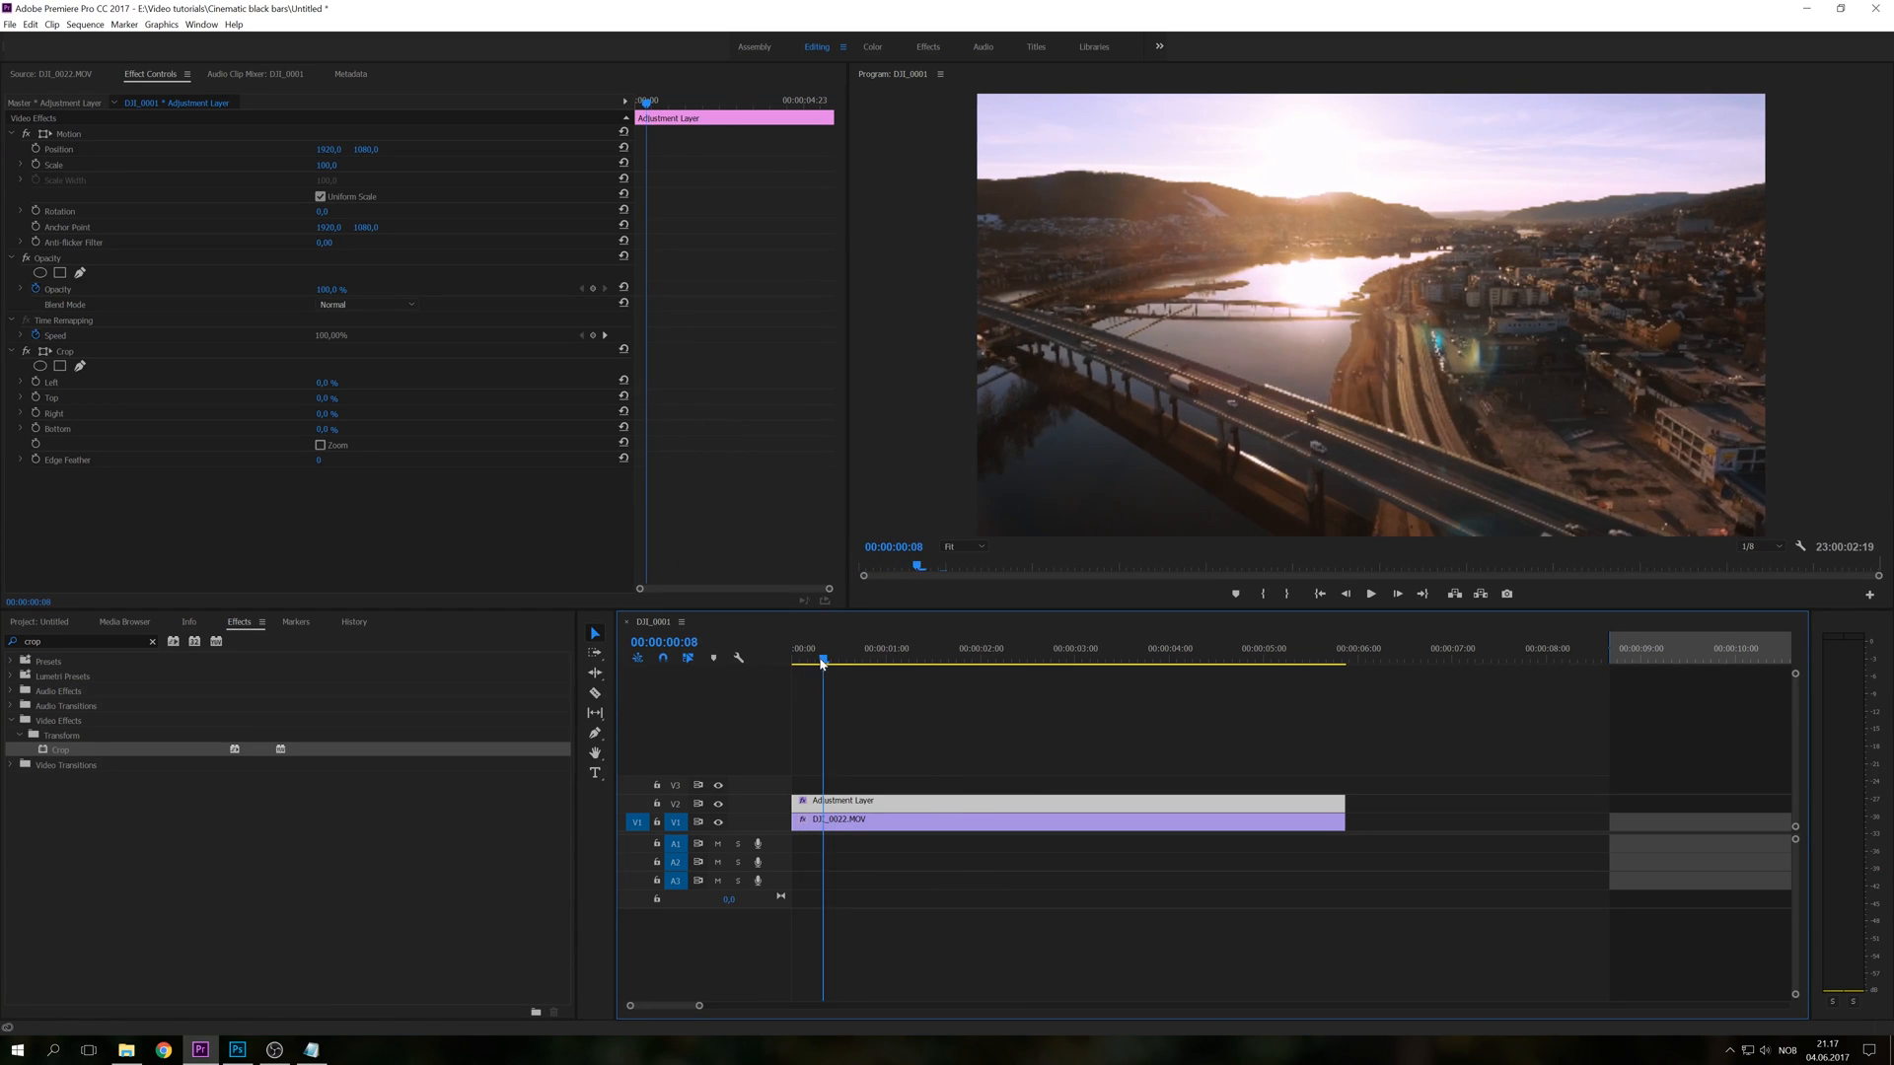
Set the Crop's Top and Bottom amounts to 11,8% for black cinematic bars.
click(793, 649)
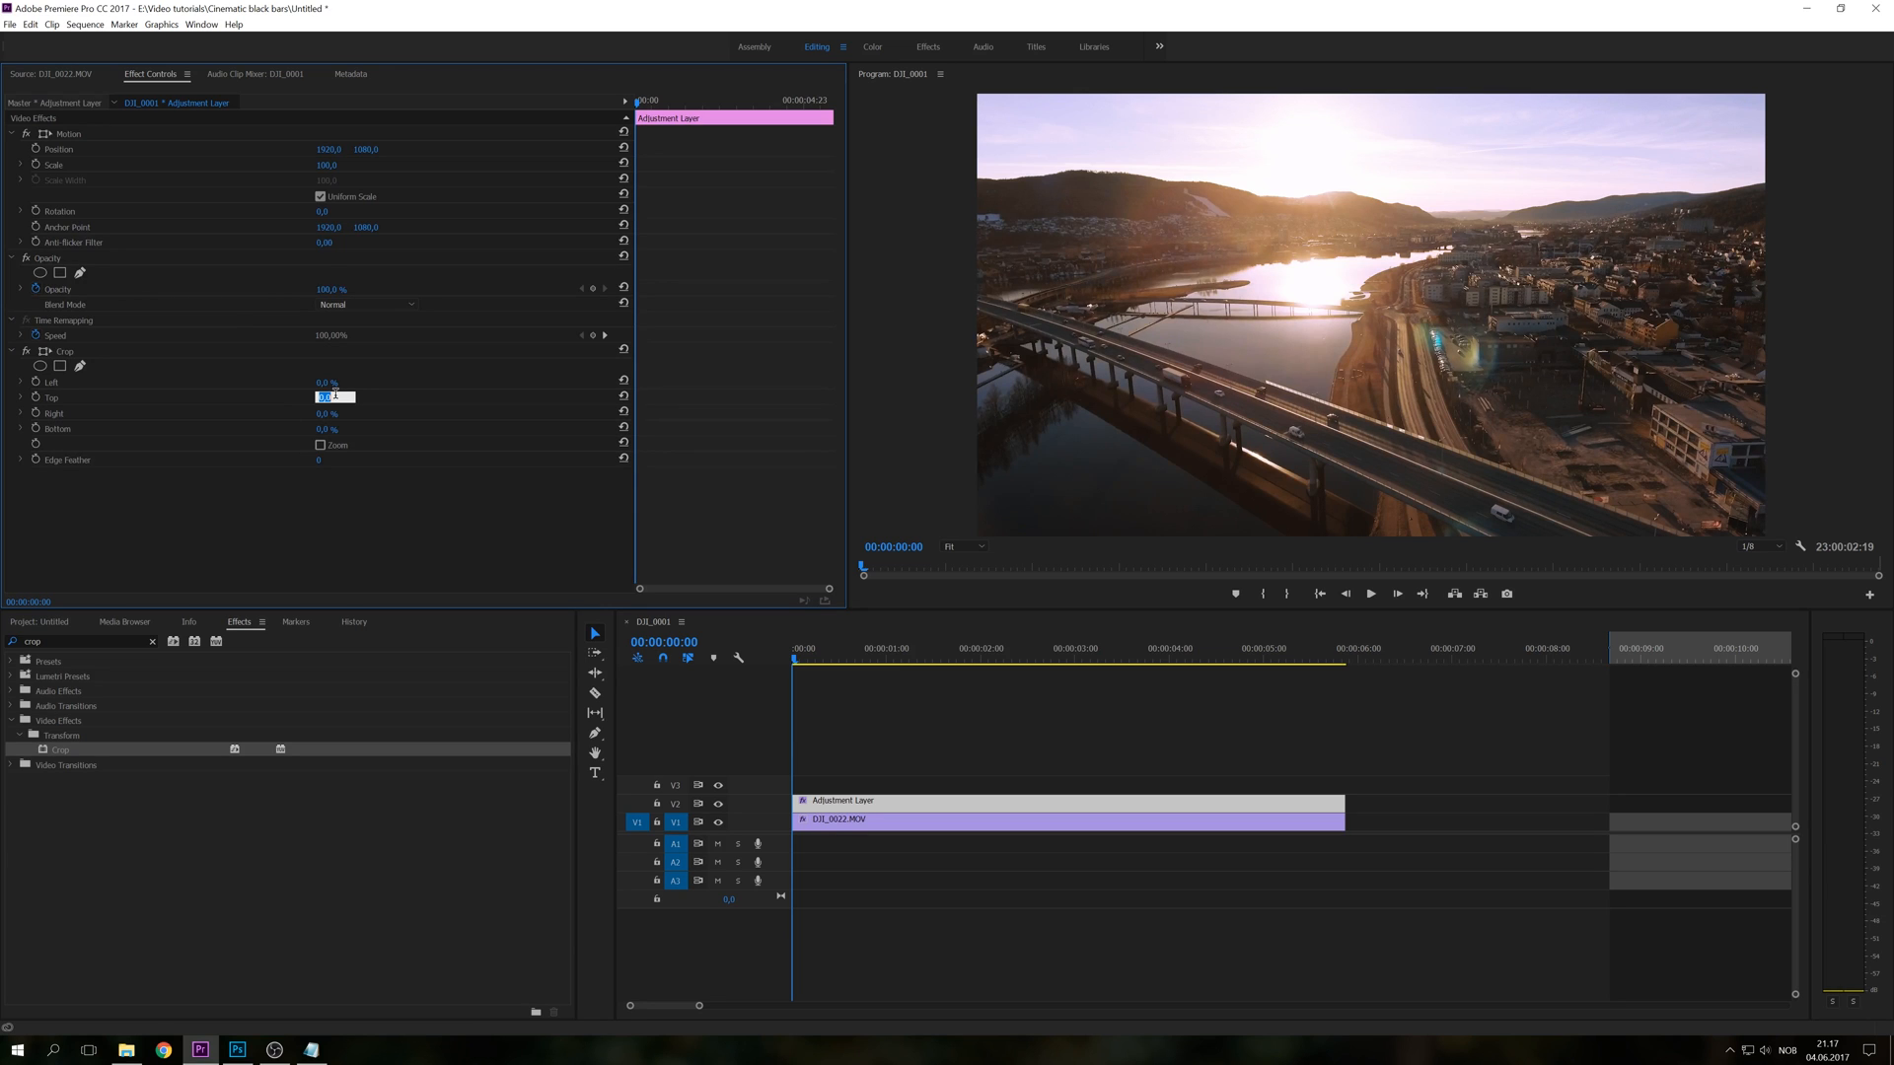
text(11,)
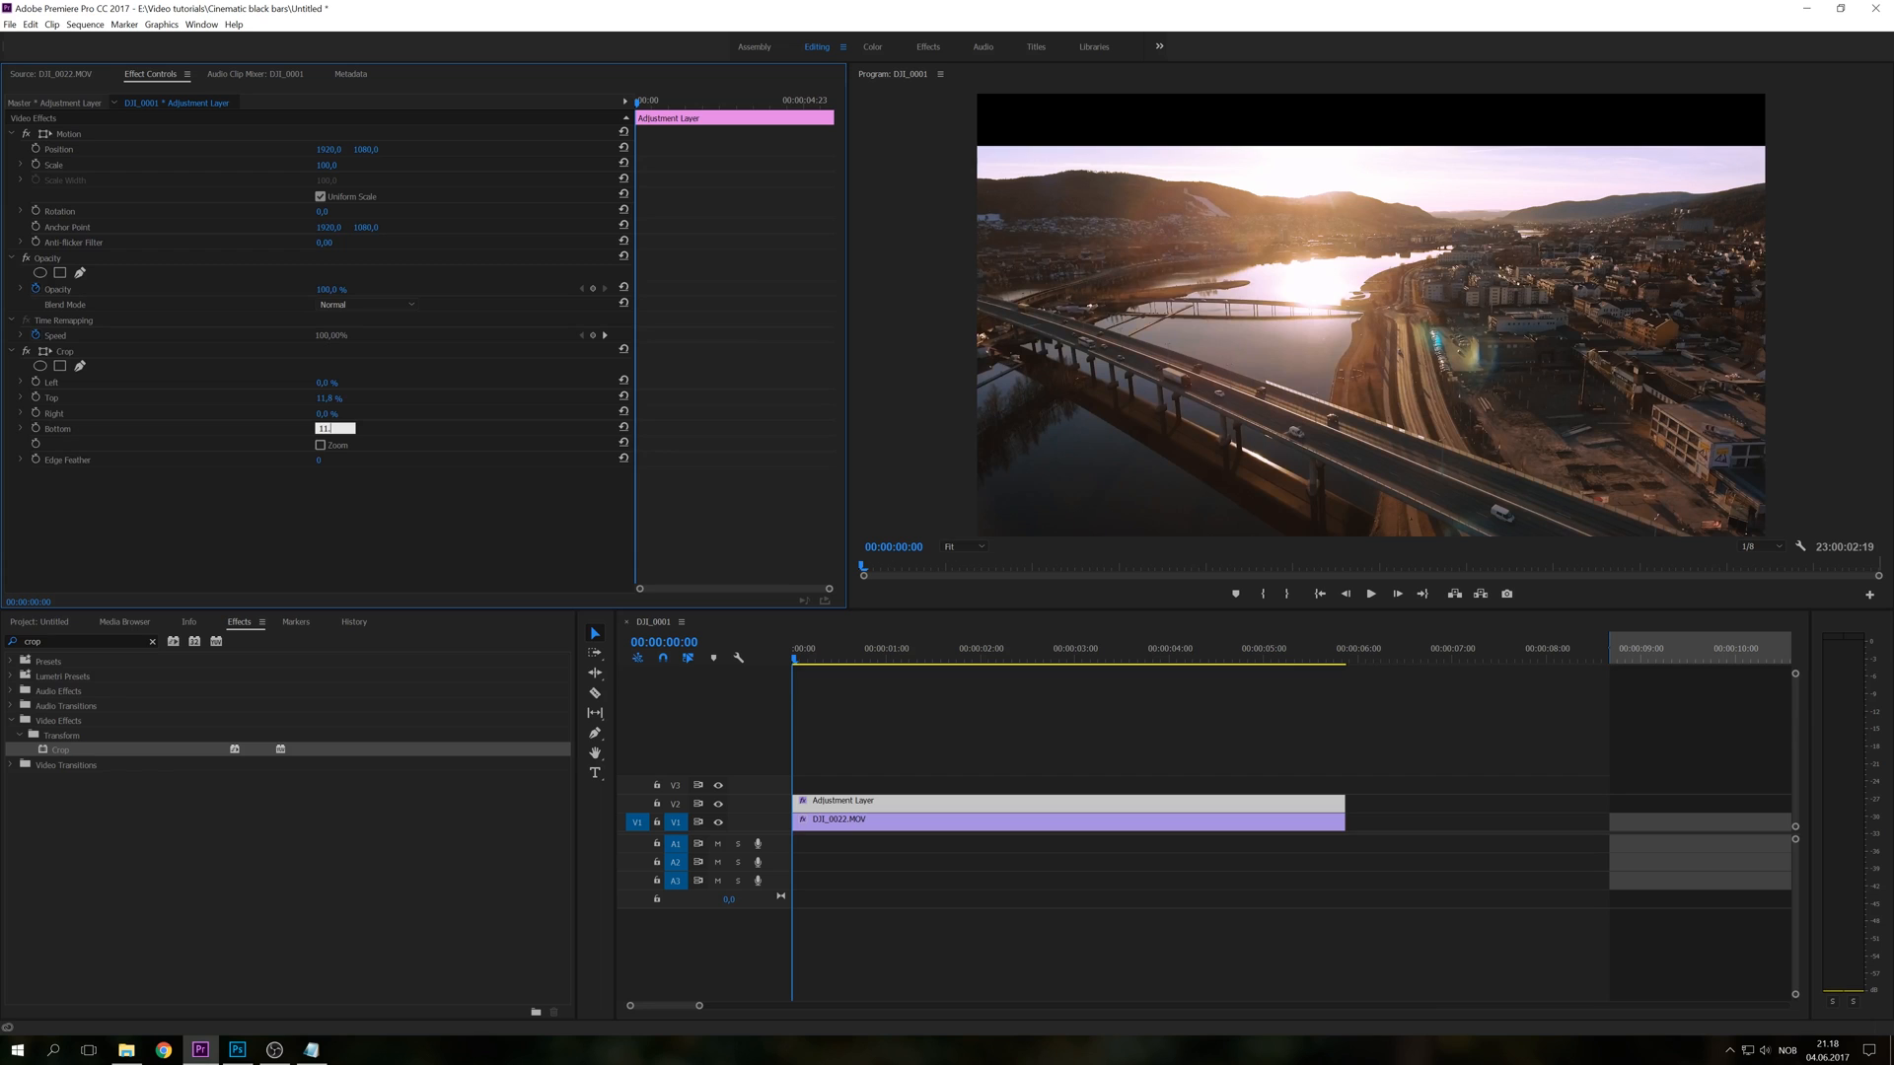
text(11,8 %)
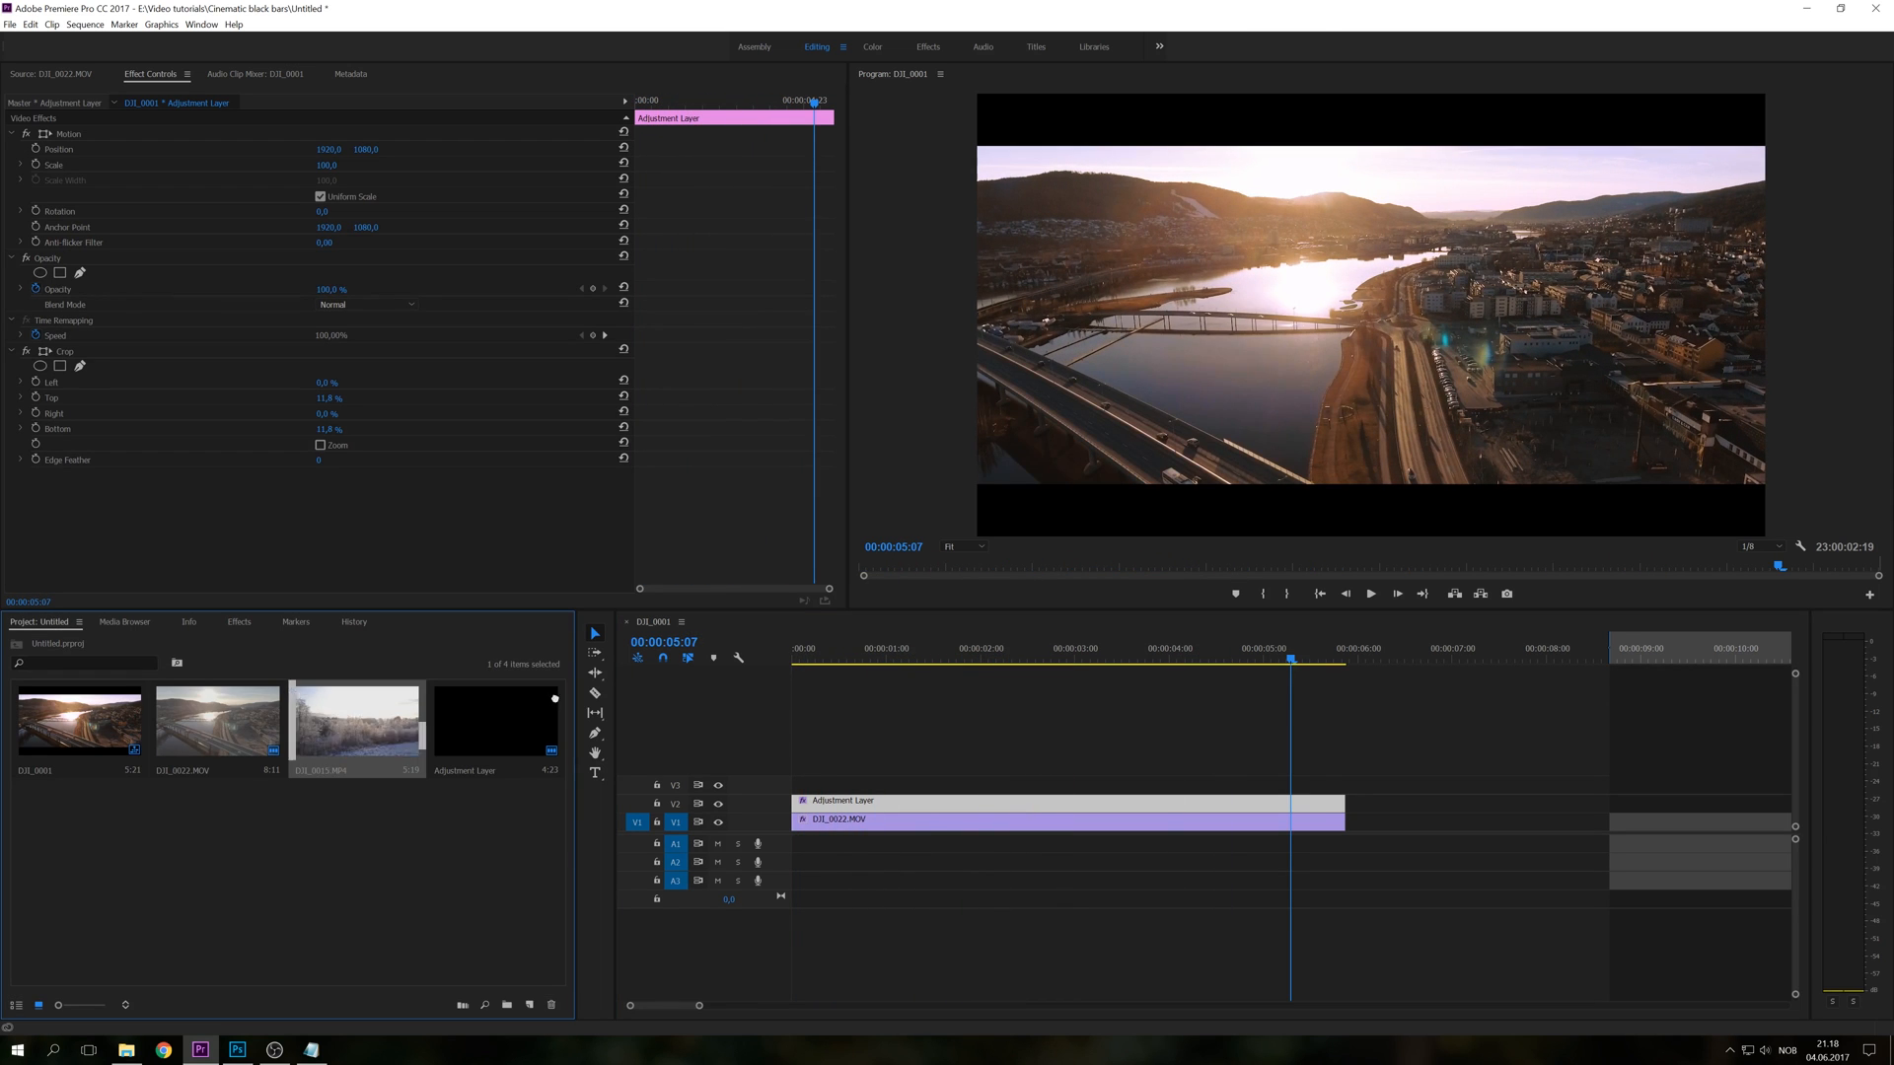
Scrub across the clip to preview the letterboxed drone footage.
drag(353, 718, 1363, 826)
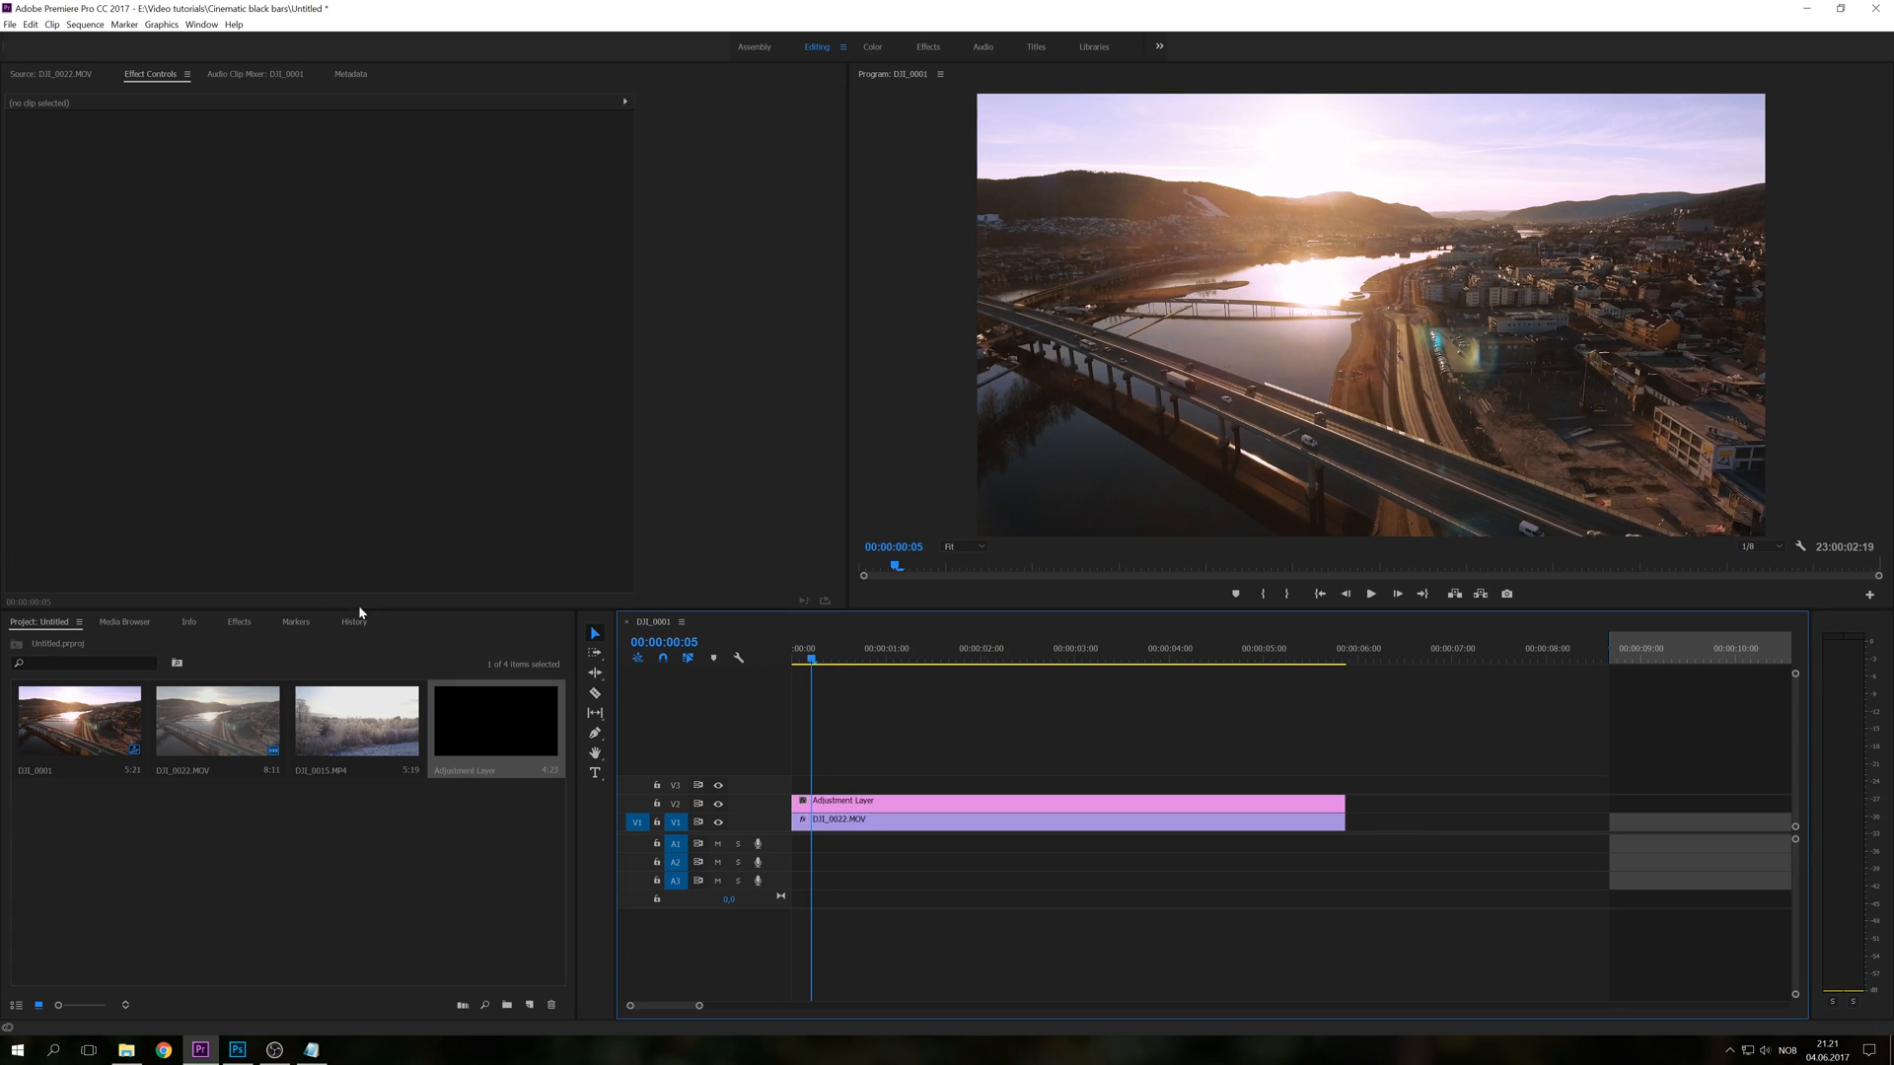
Apply the Cinematic_Blackbar_11,8% Auto Open preset from Presets to the adjustment layer.
click(238, 622)
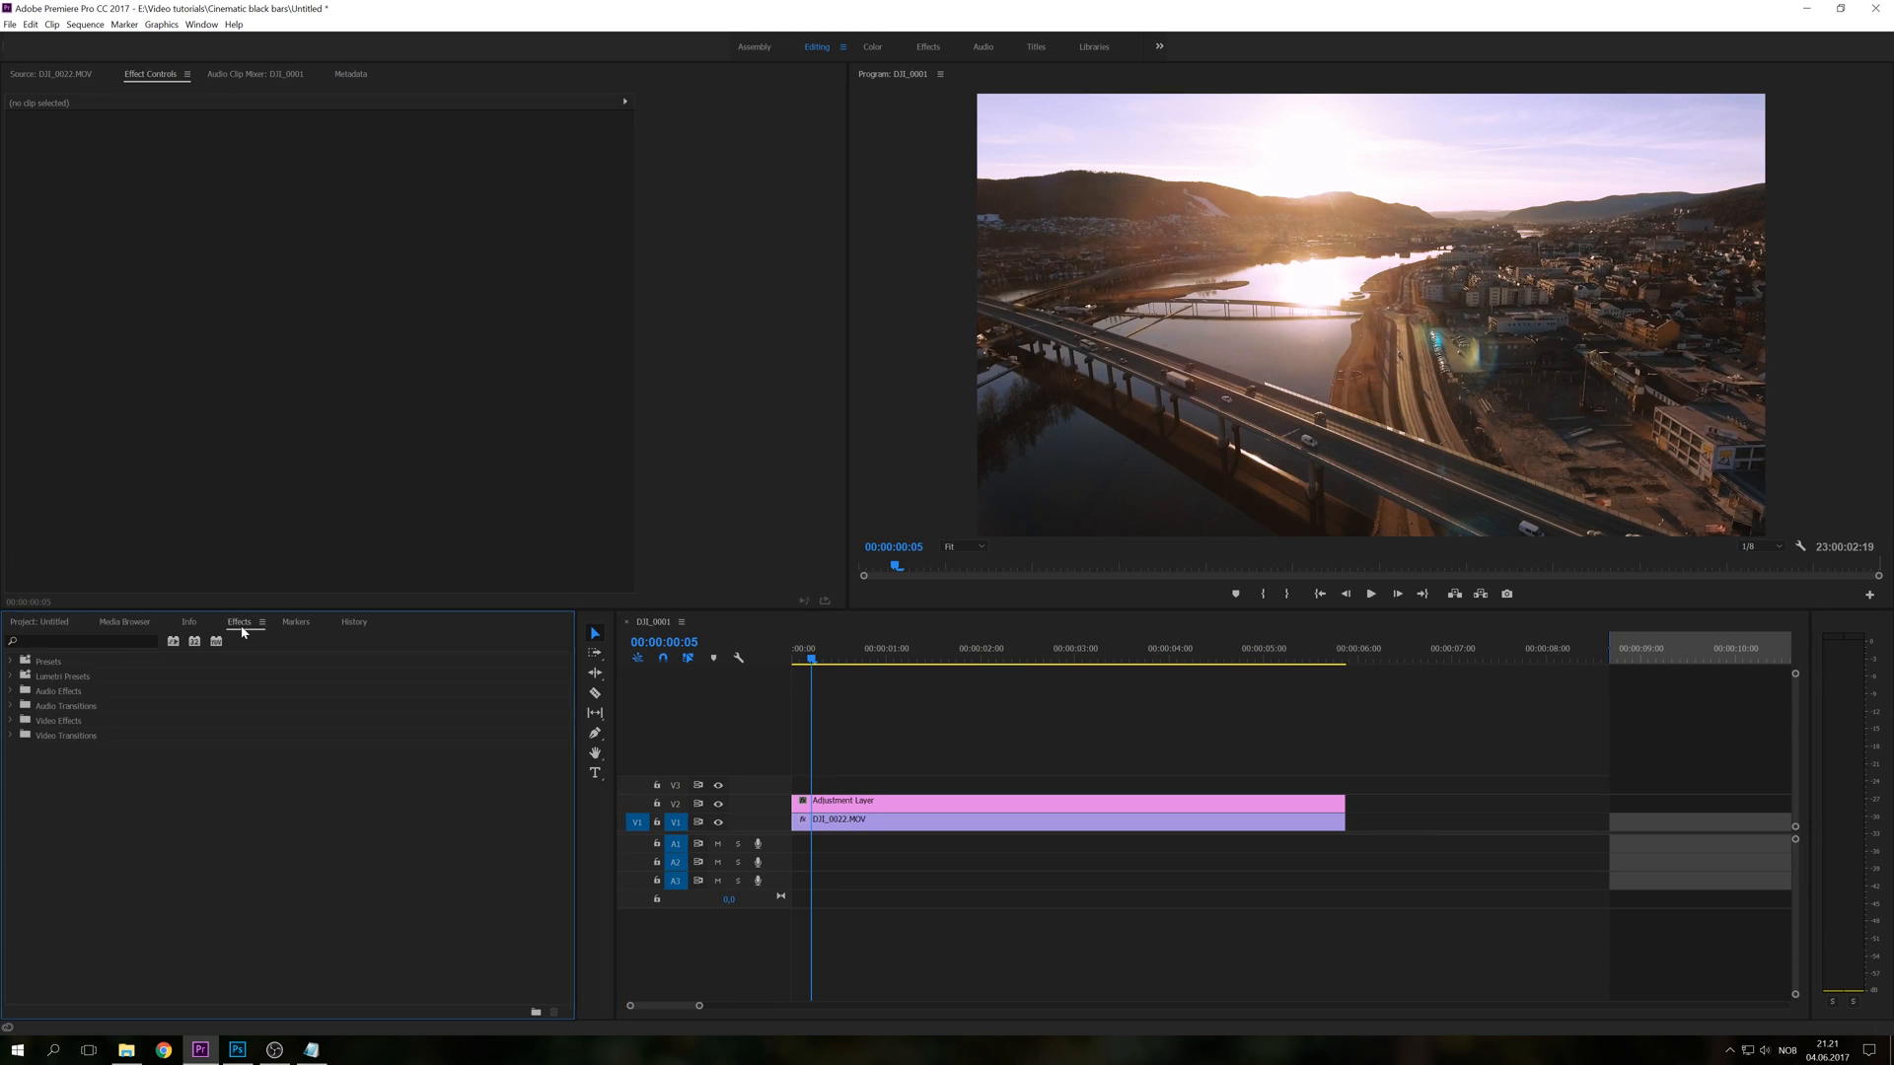
click(10, 661)
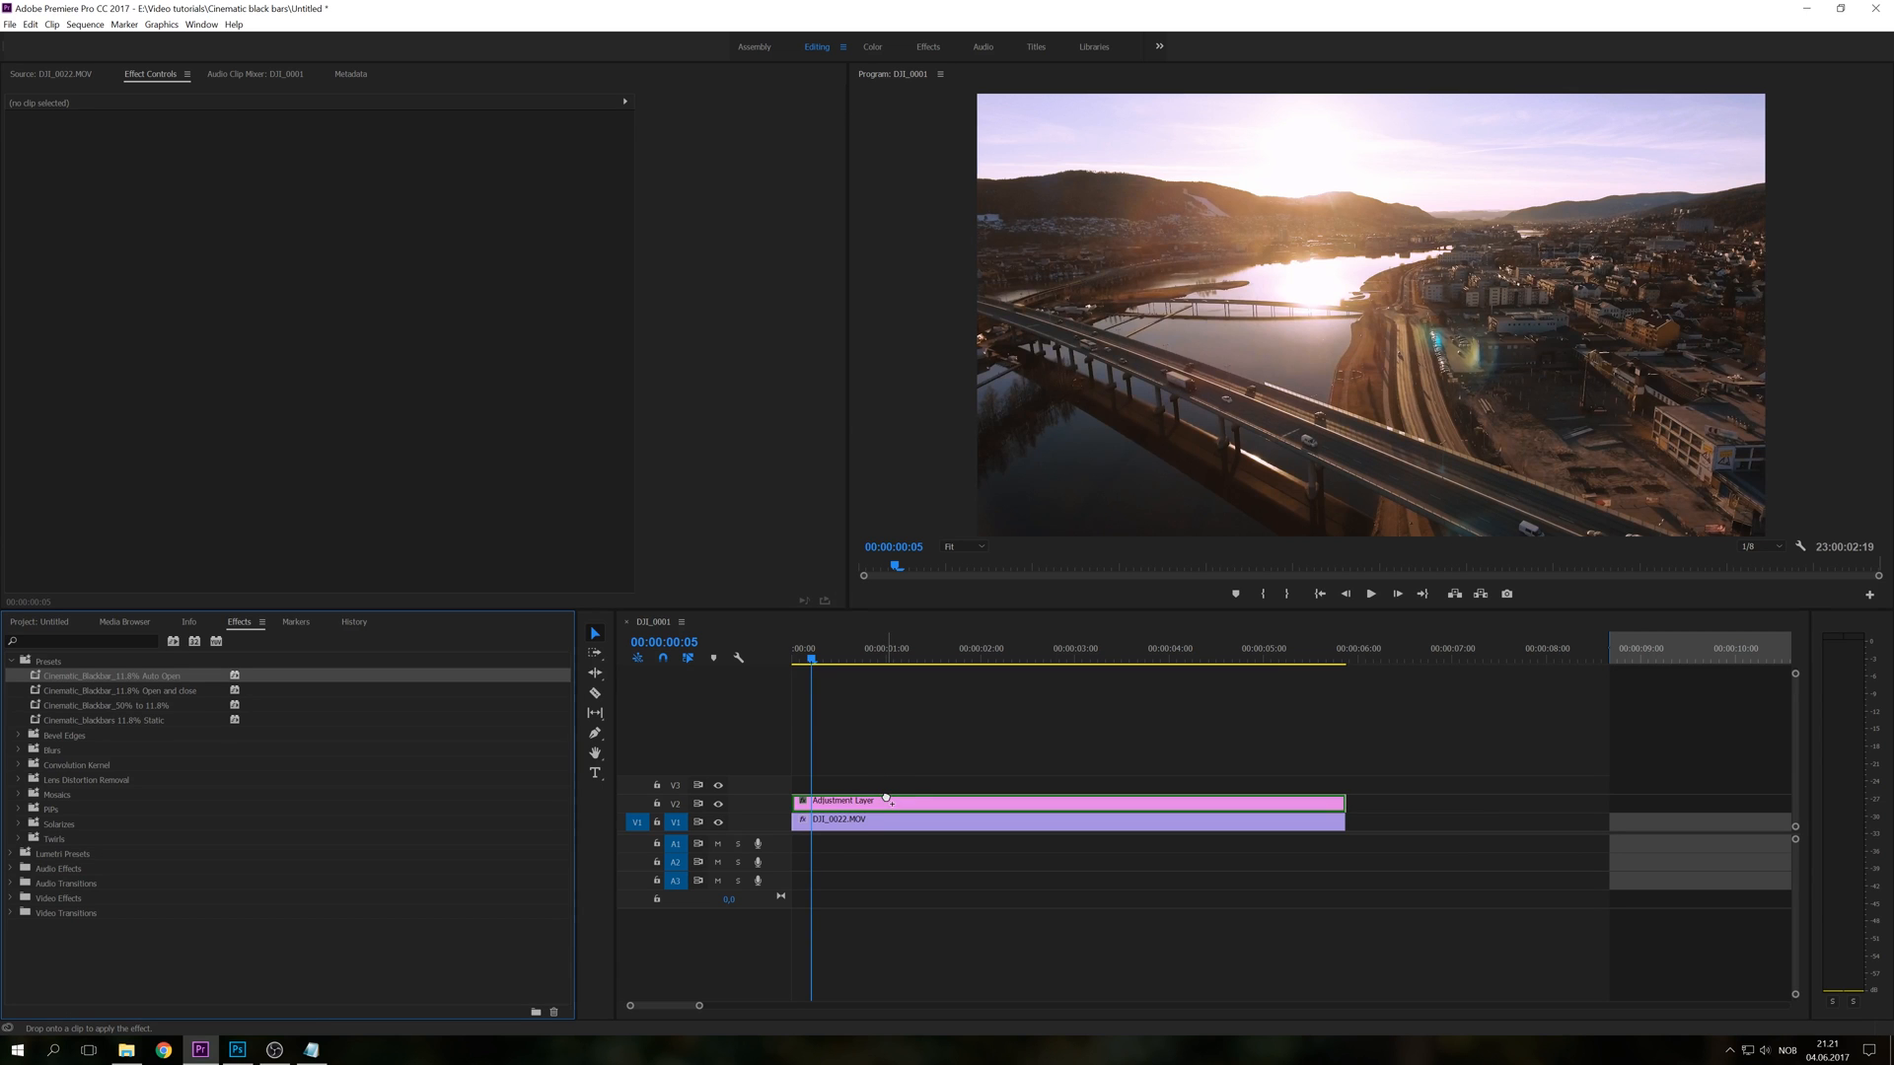
click(1075, 799)
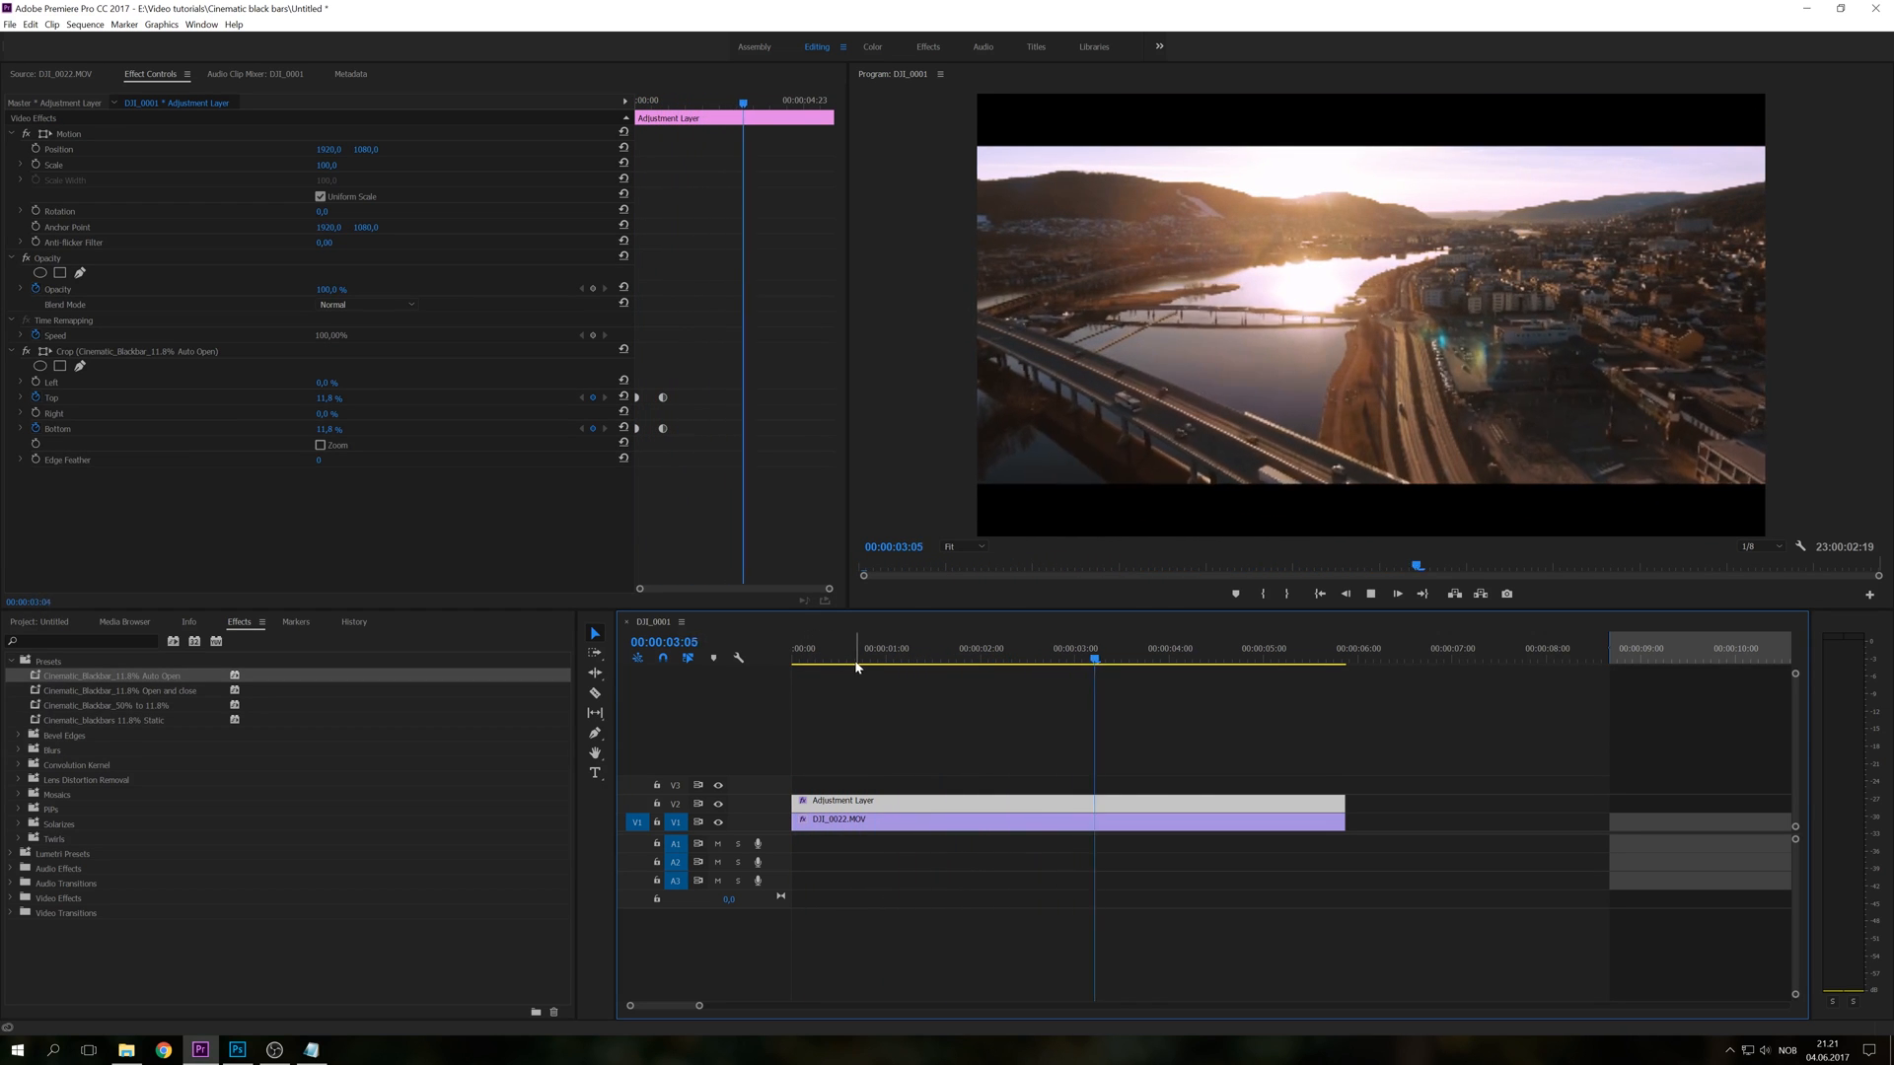
Swap in the Cinematic_Blackbar_50% to 11,8% preset on the adjustment layer.
click(864, 659)
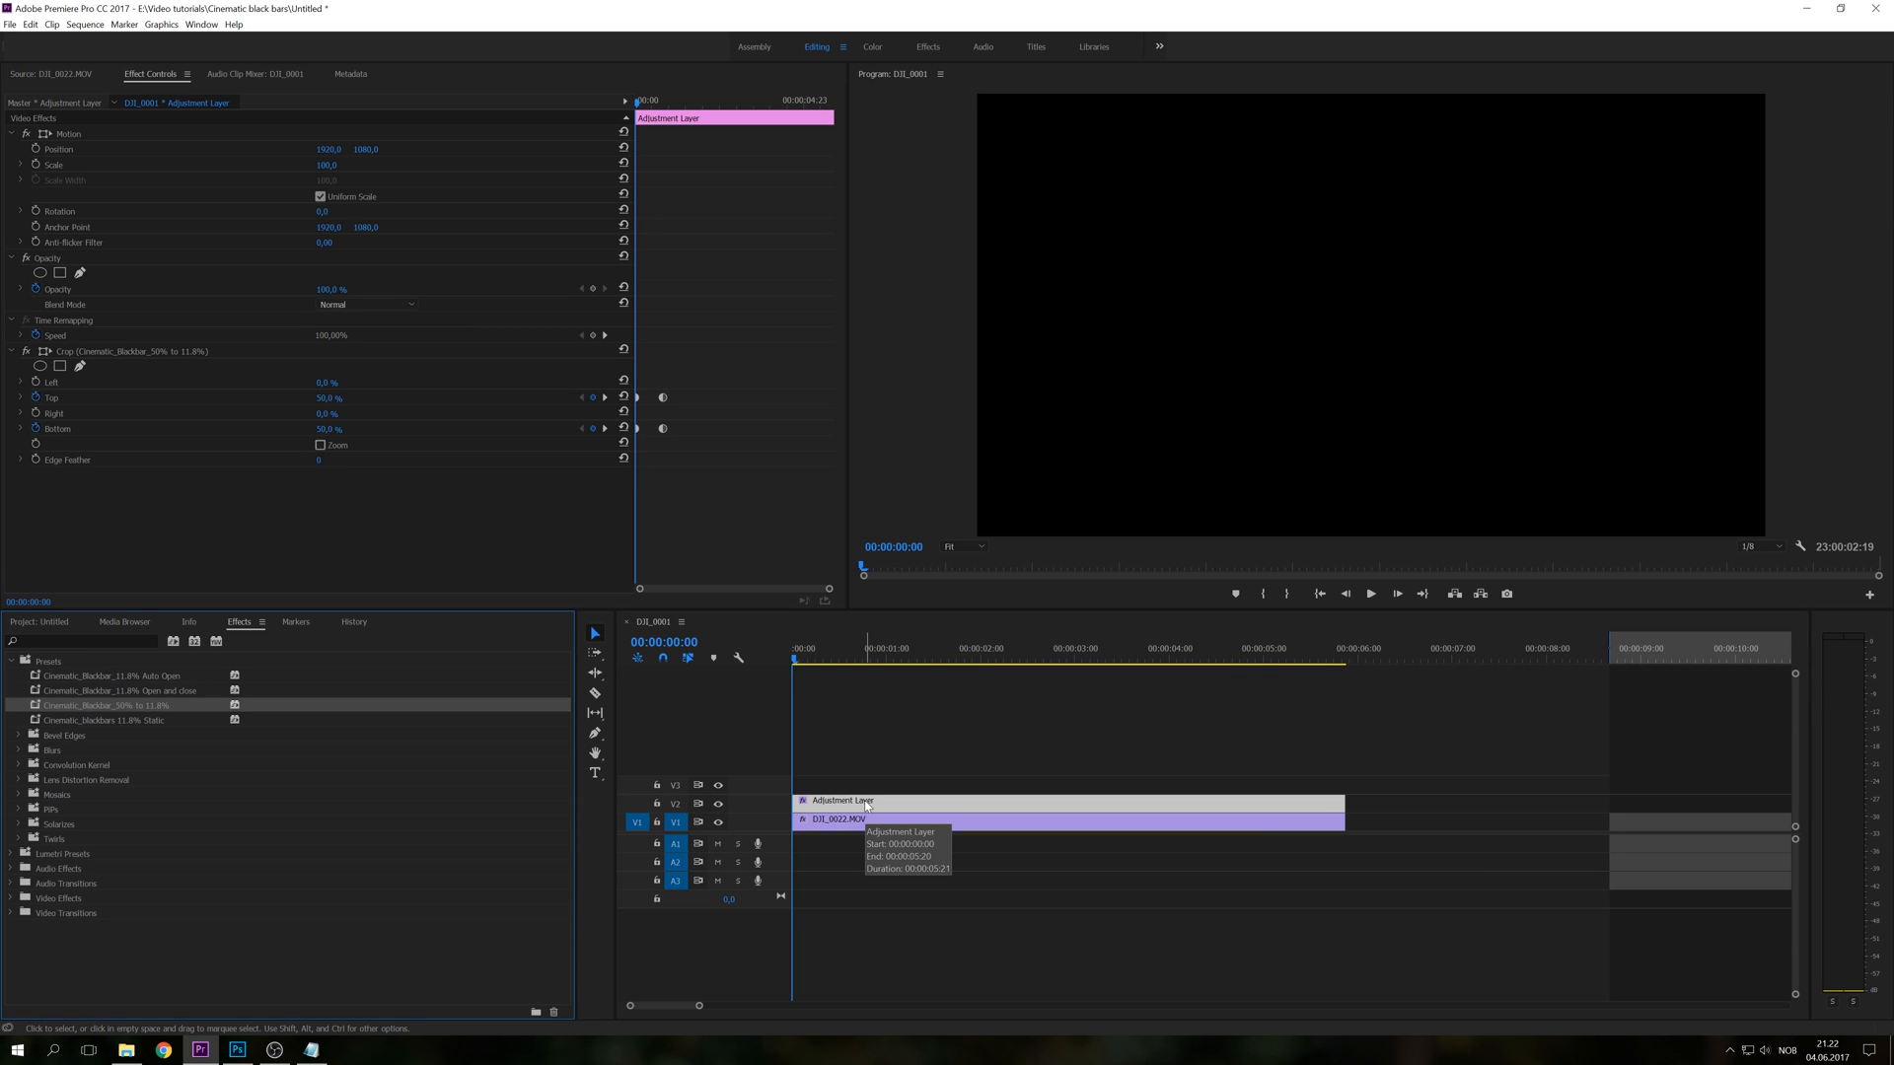
click(1371, 594)
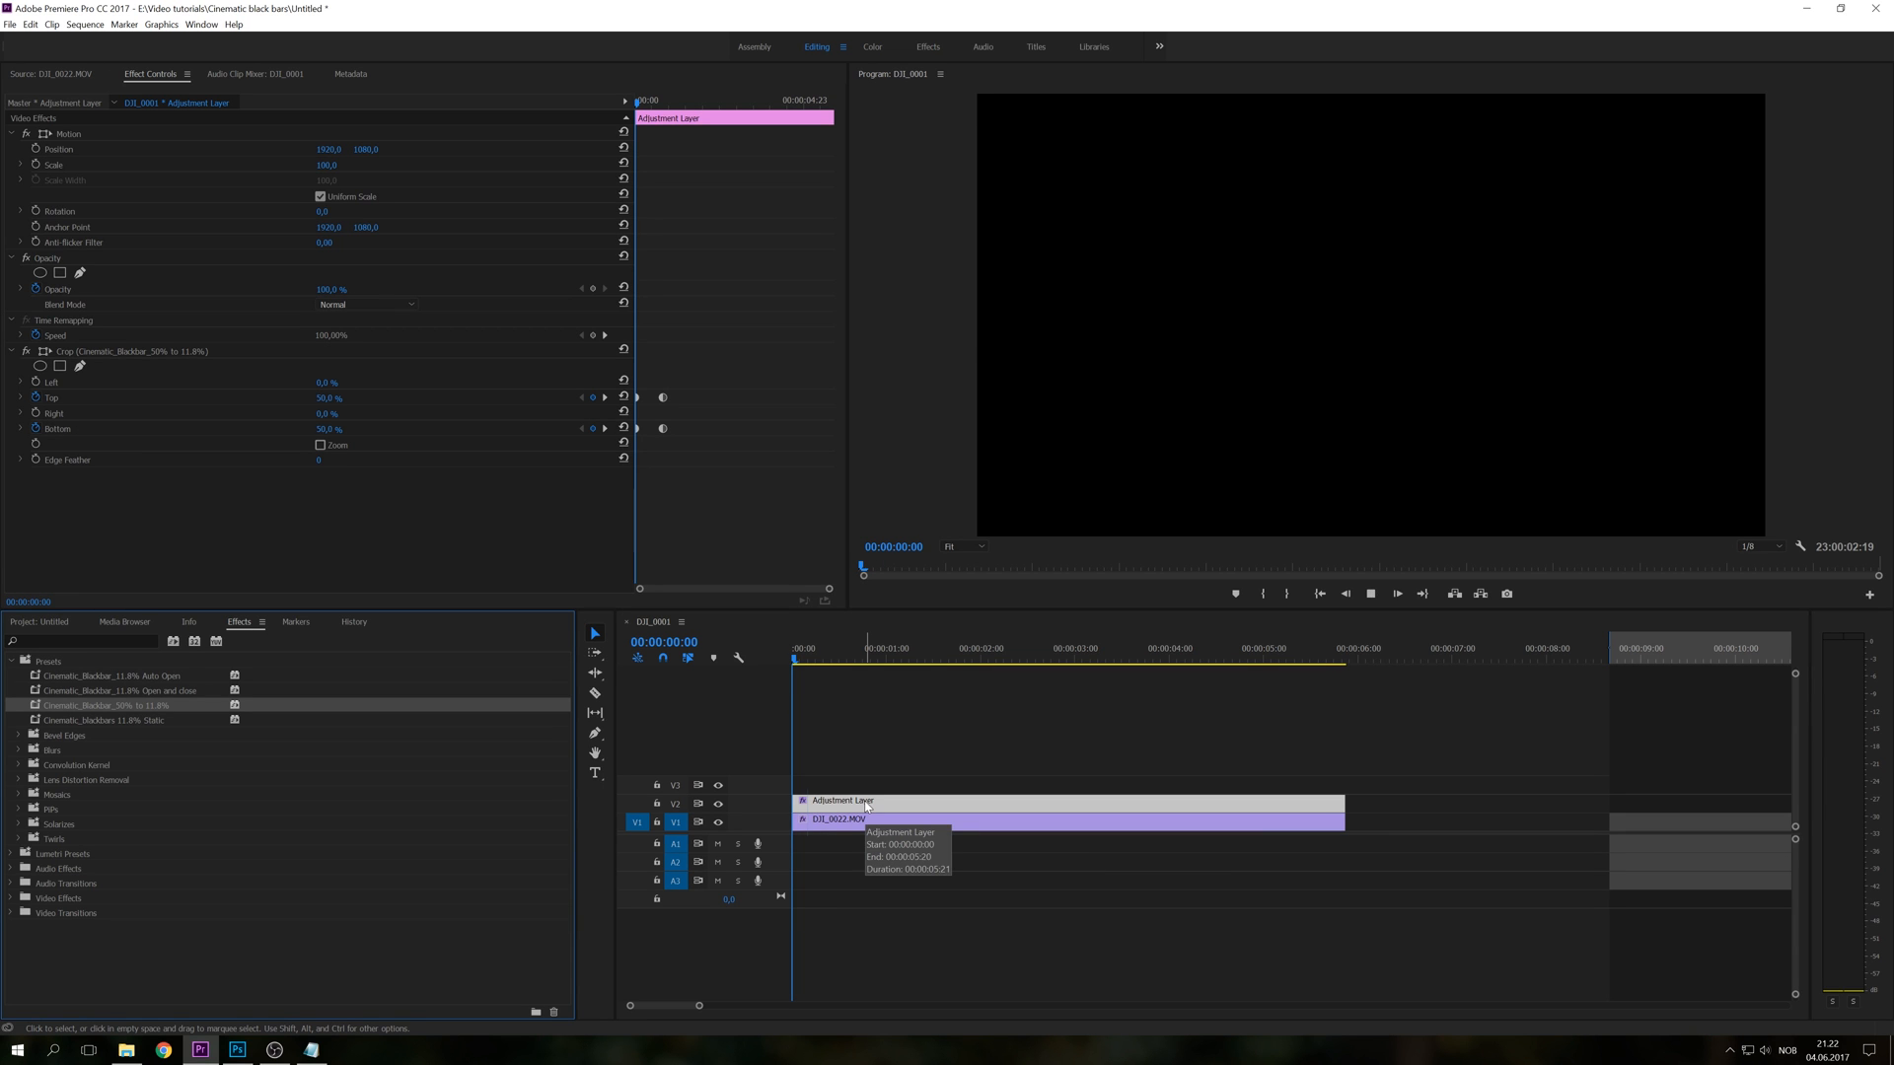